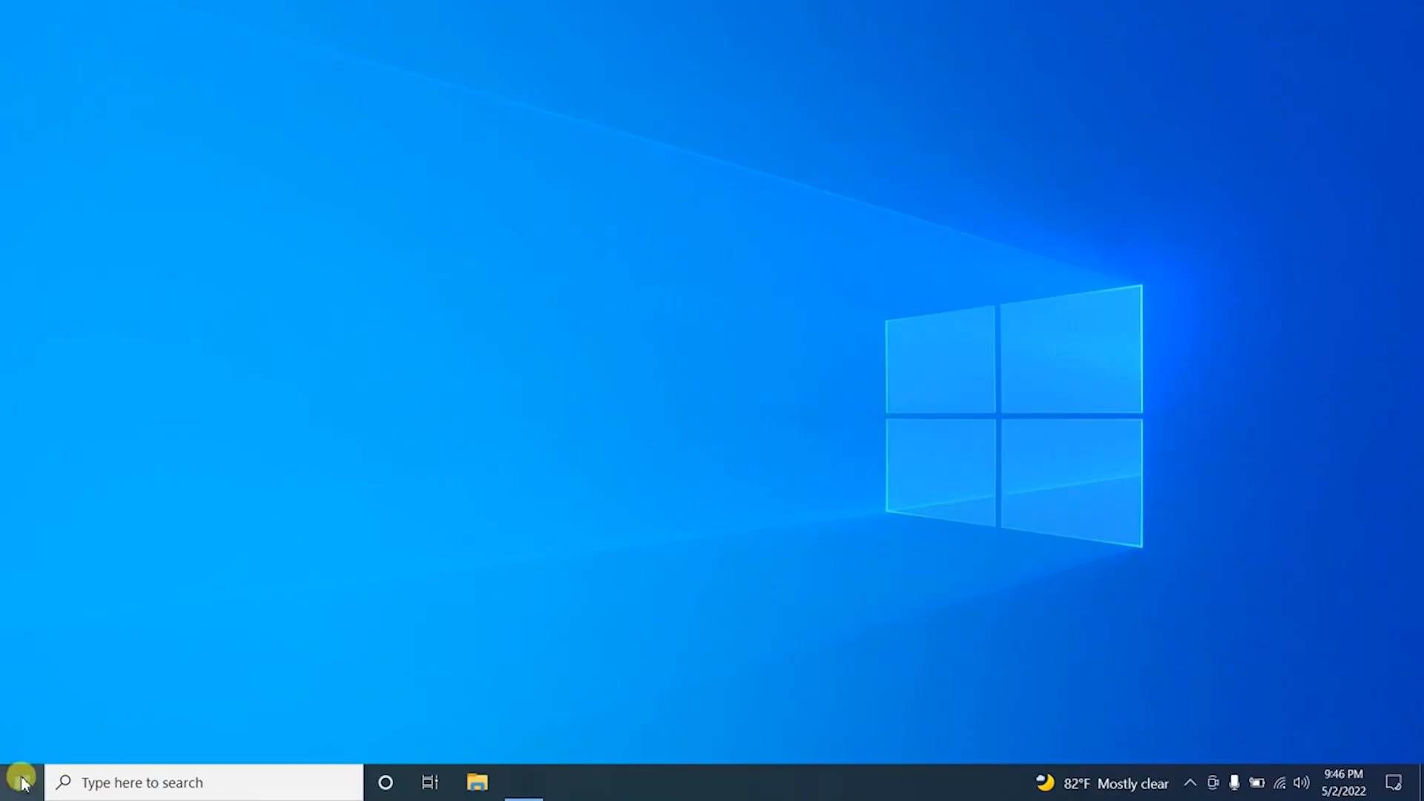
Search 'cmd' from the Start menu and run Command Prompt as administrator.
type("c")
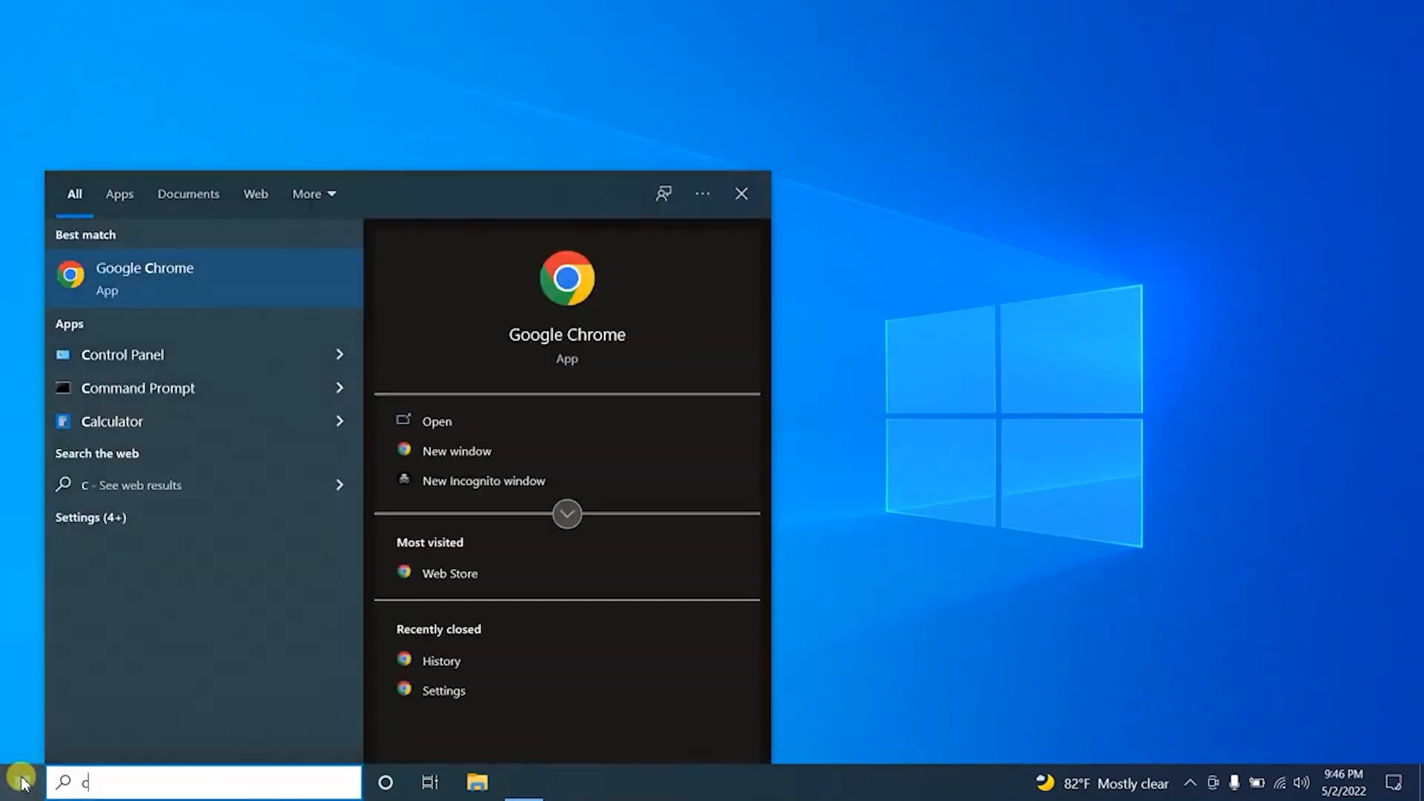
type("md")
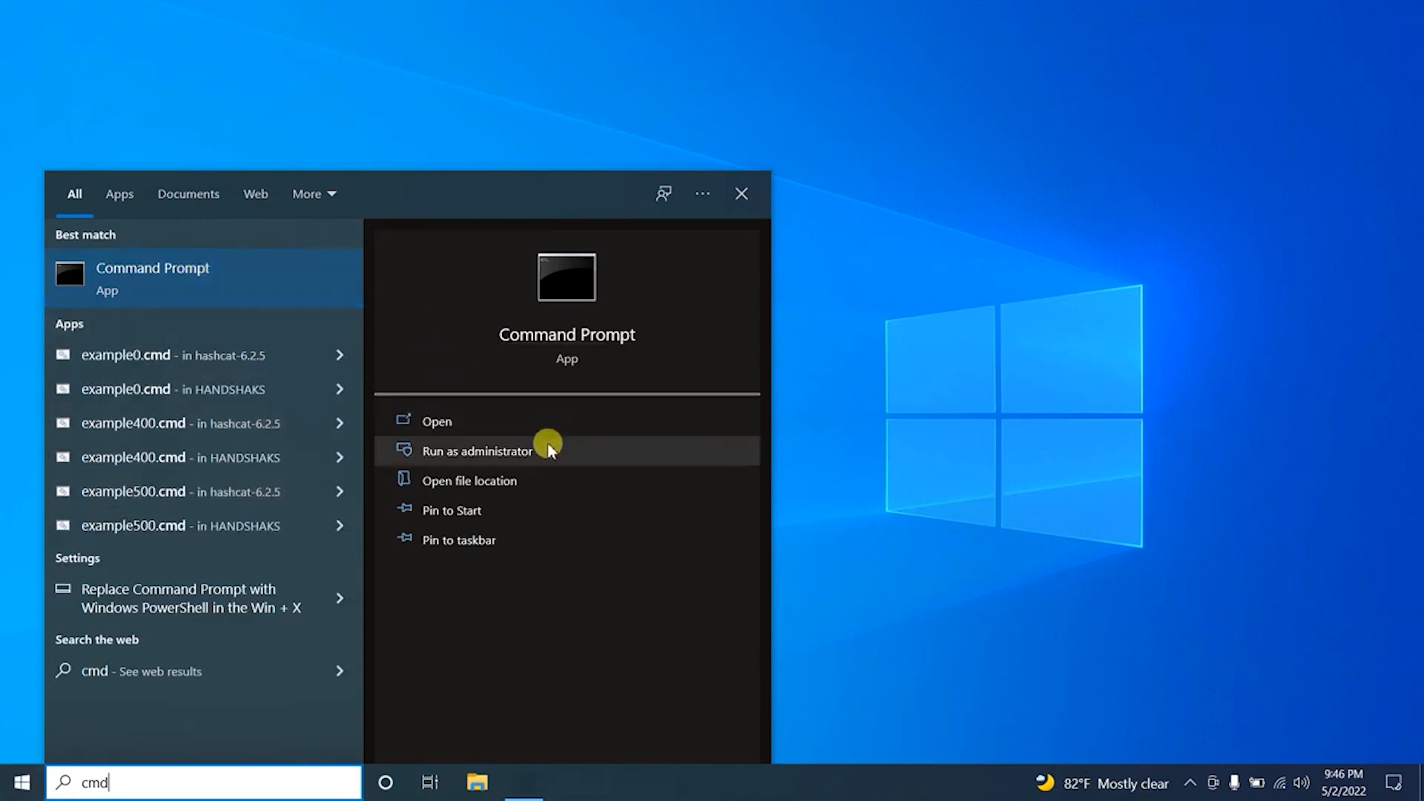
mouse_move(628, 512)
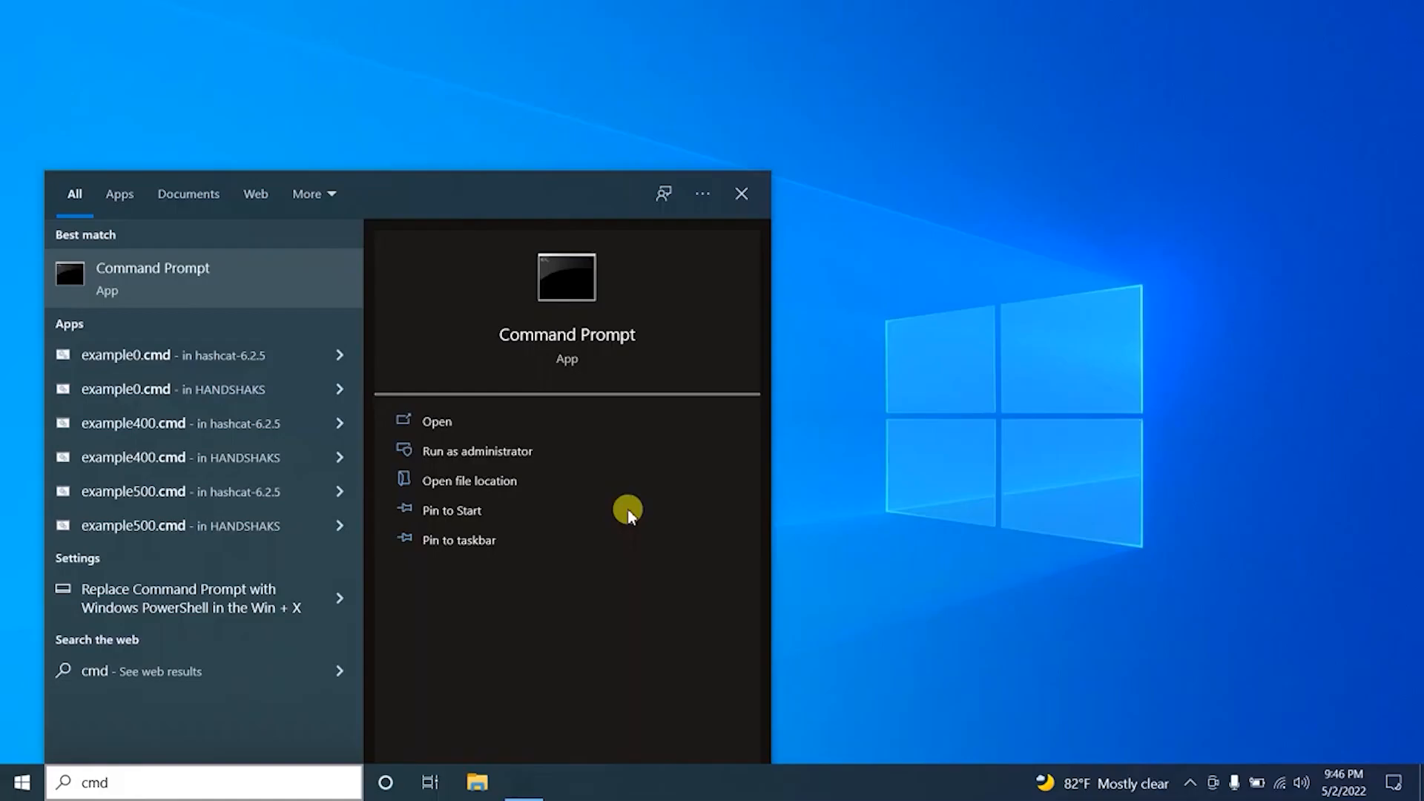
left_click(477, 451)
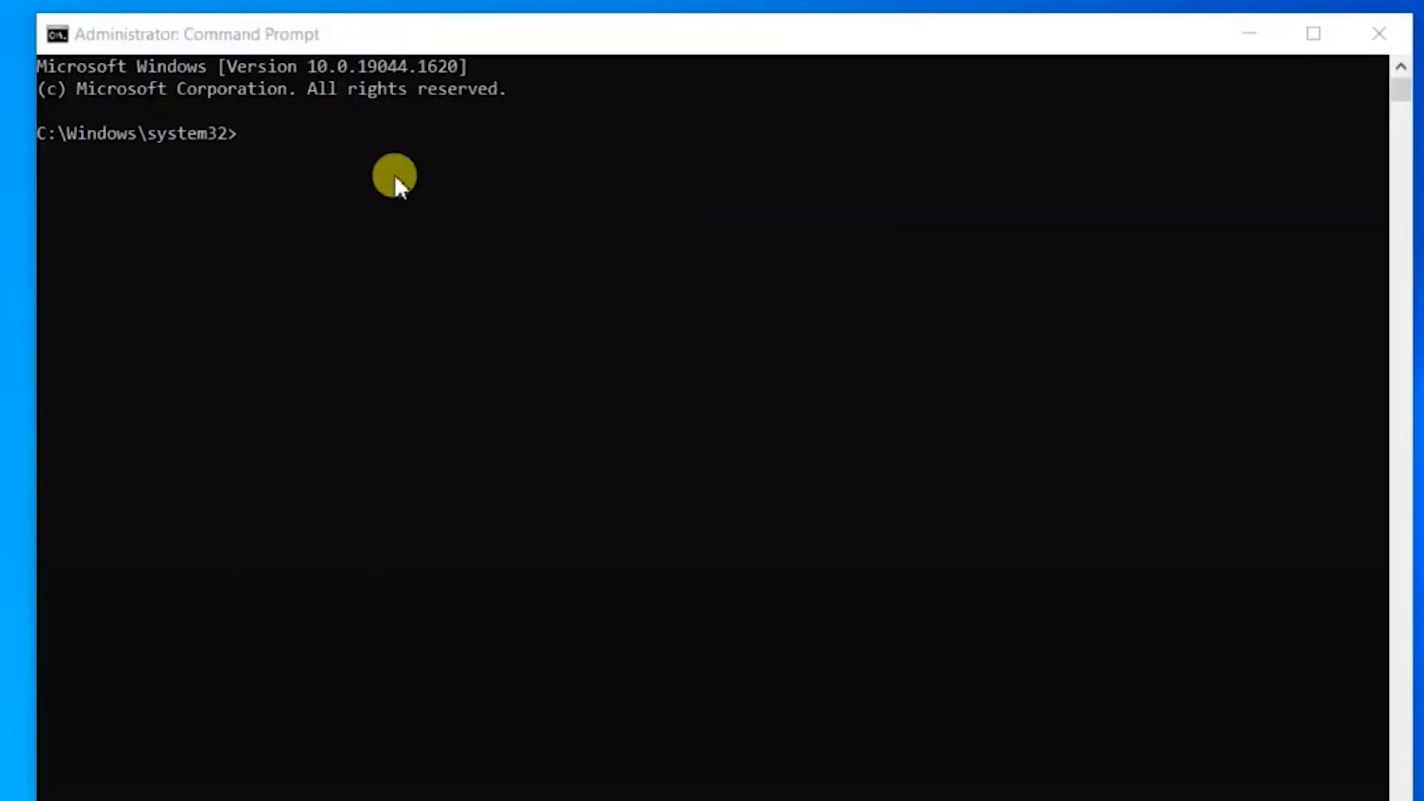
mouse_move(356, 170)
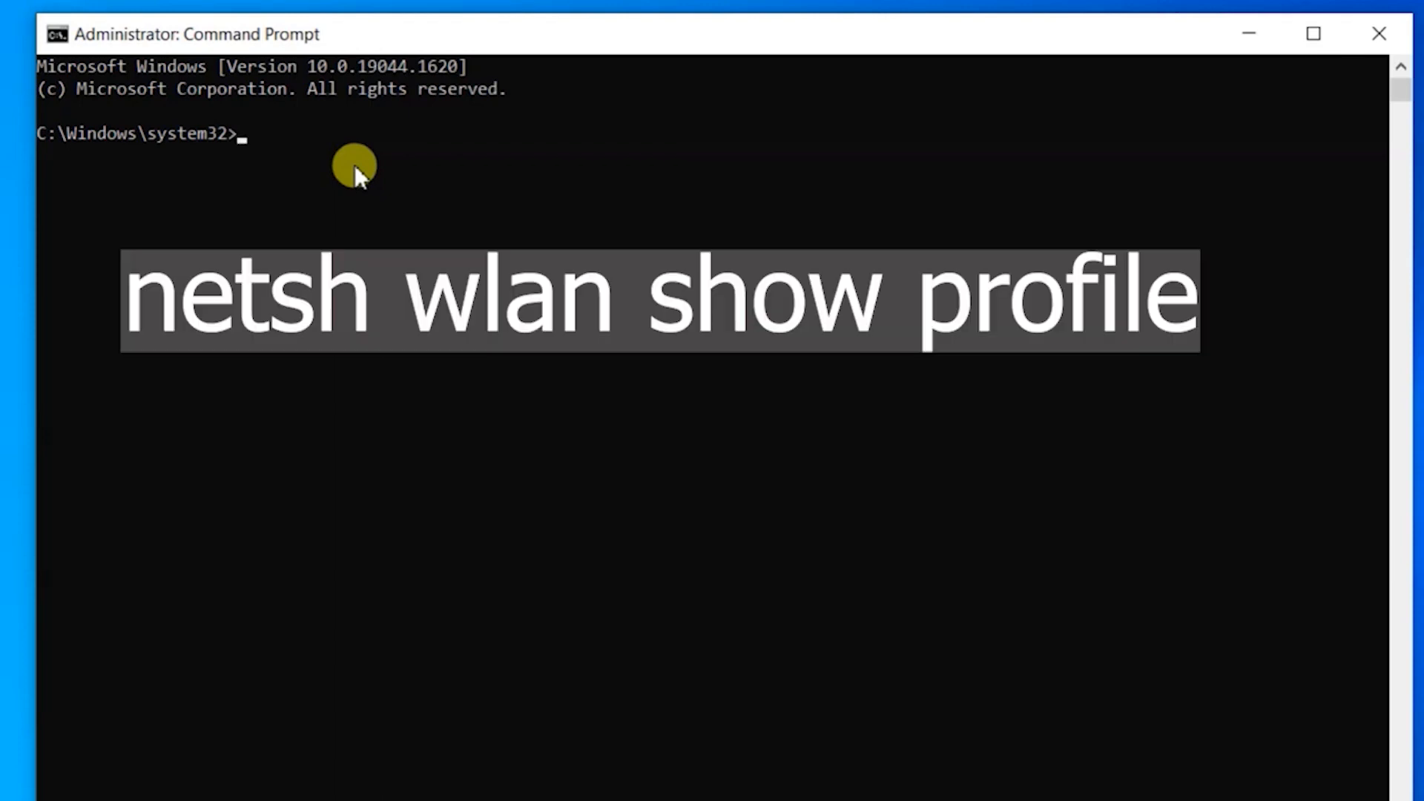
Run 'netsh wlan show profile' to list the saved SK Tech 4G and iPhone profiles.
type("netsh")
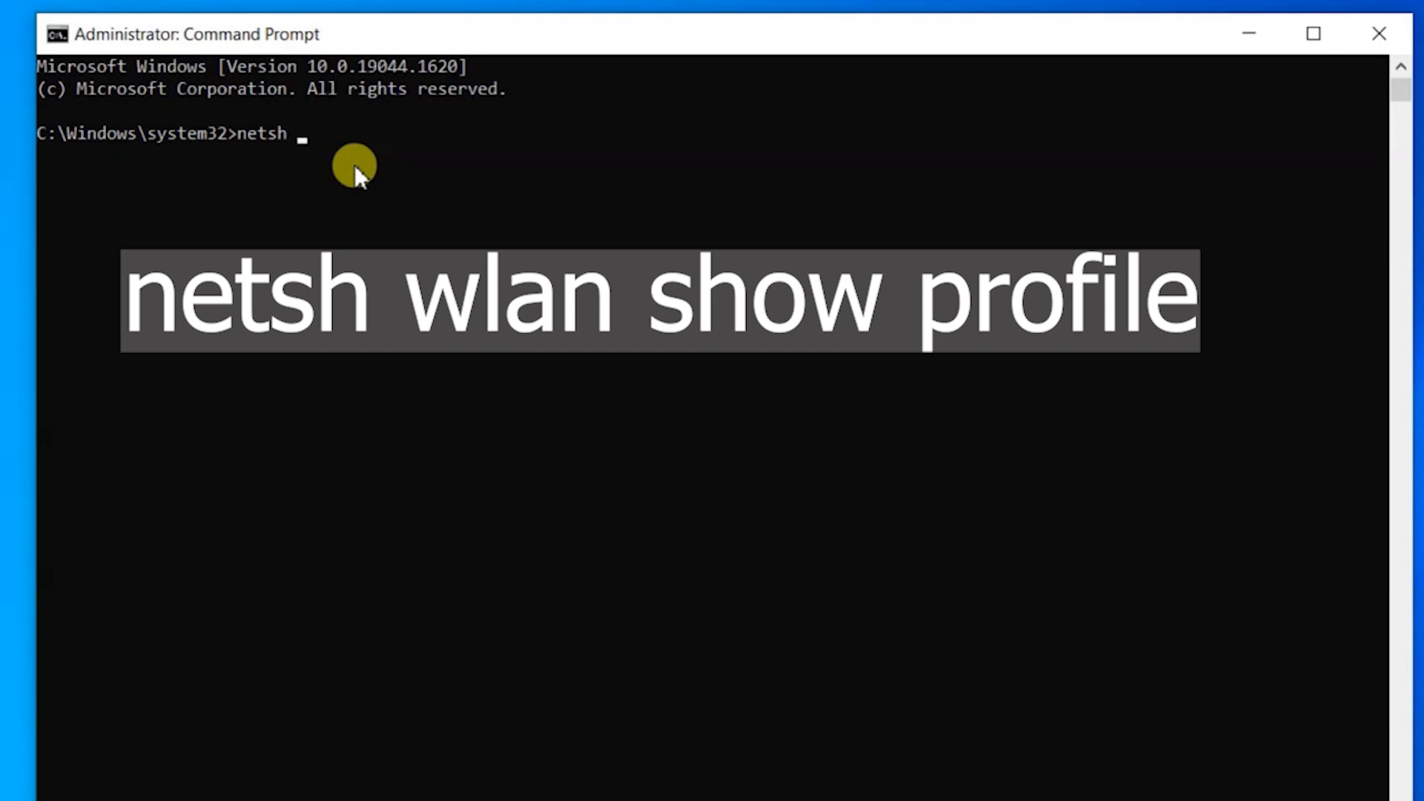
type("wlan")
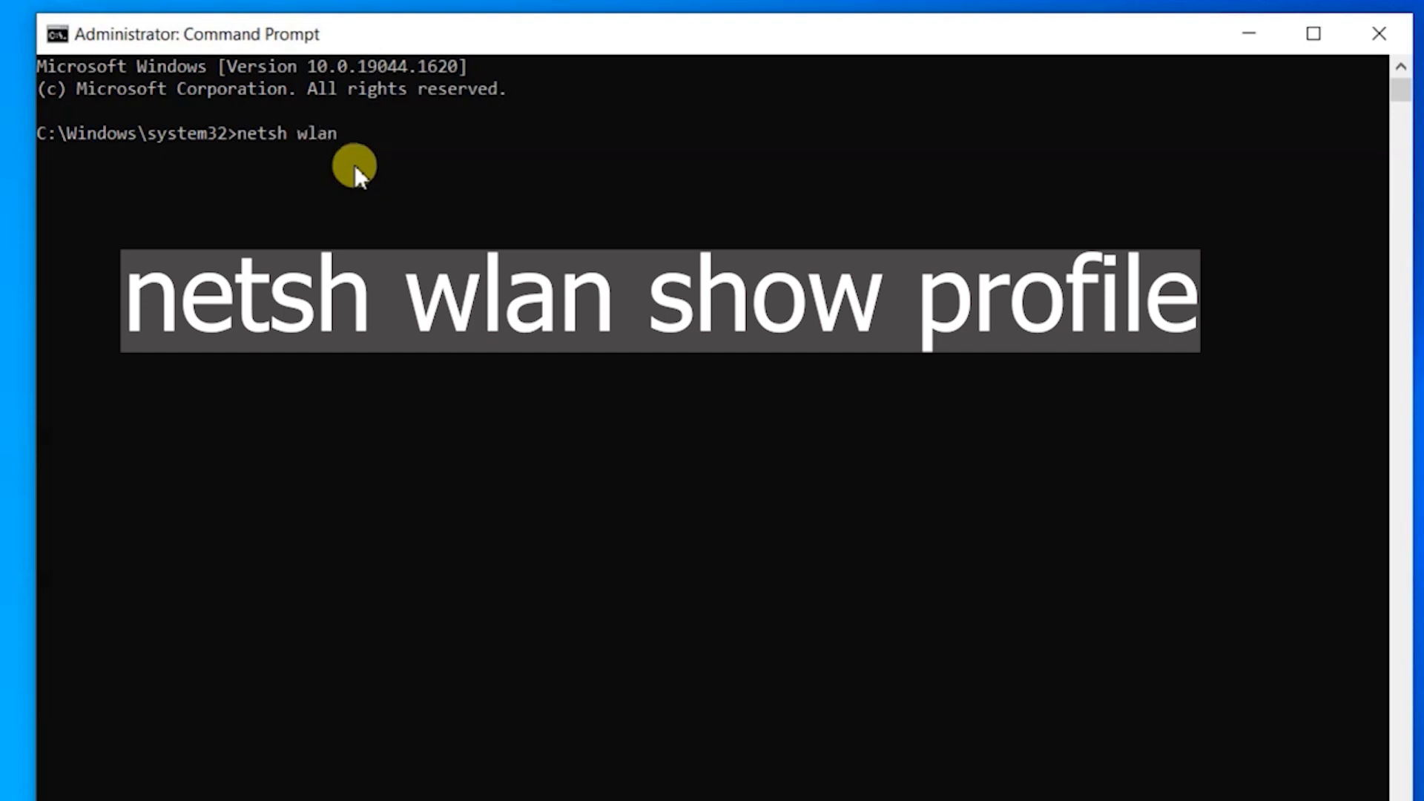
type("sh")
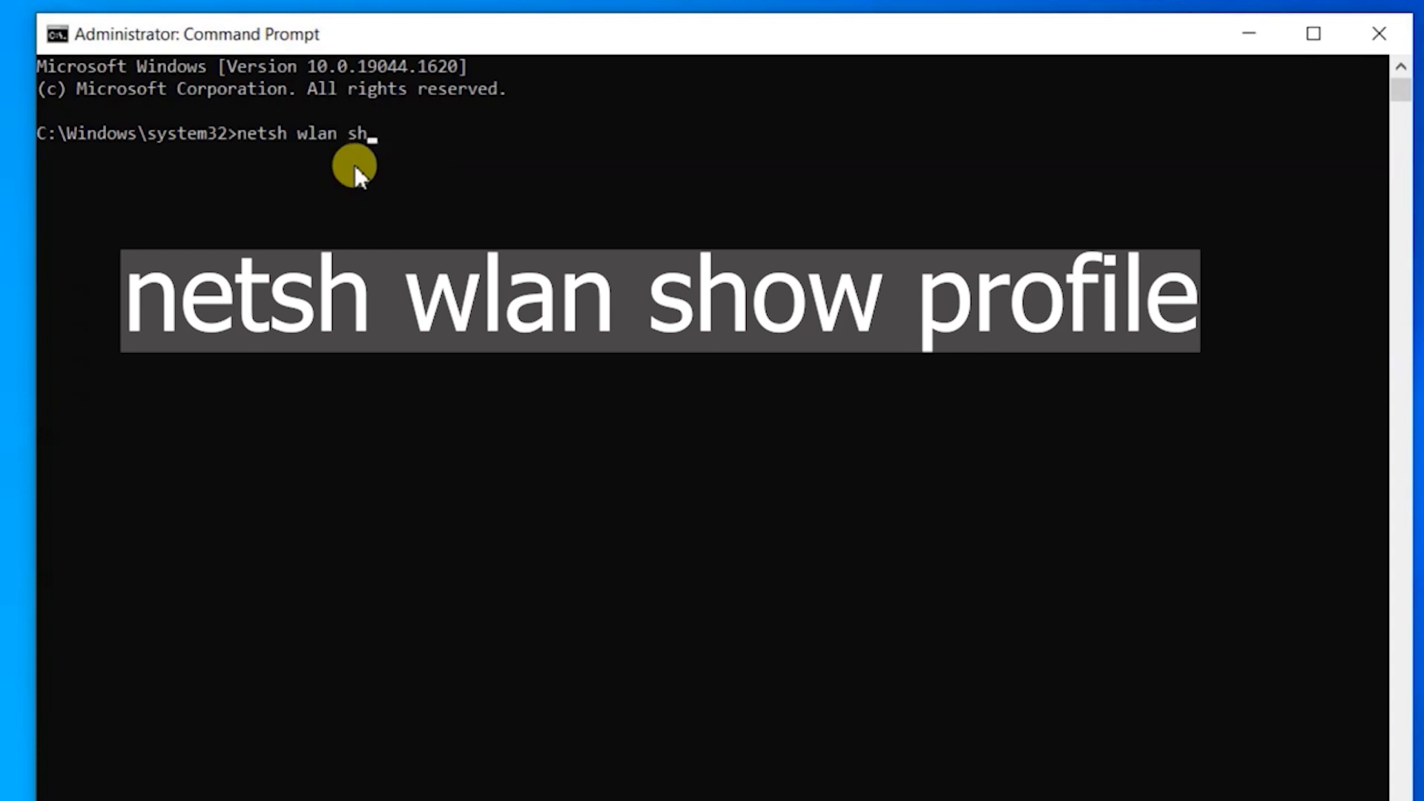
type("ow")
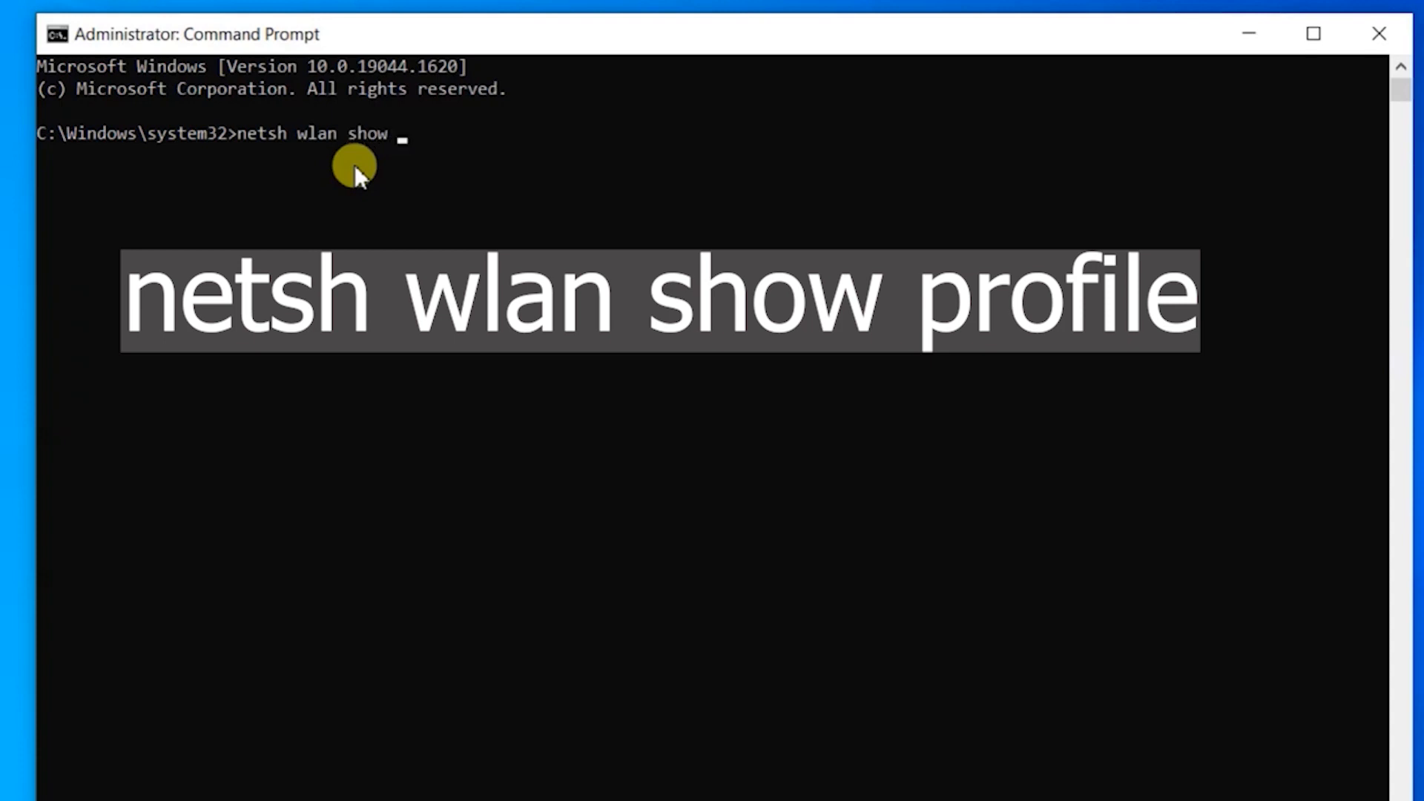
type("prf")
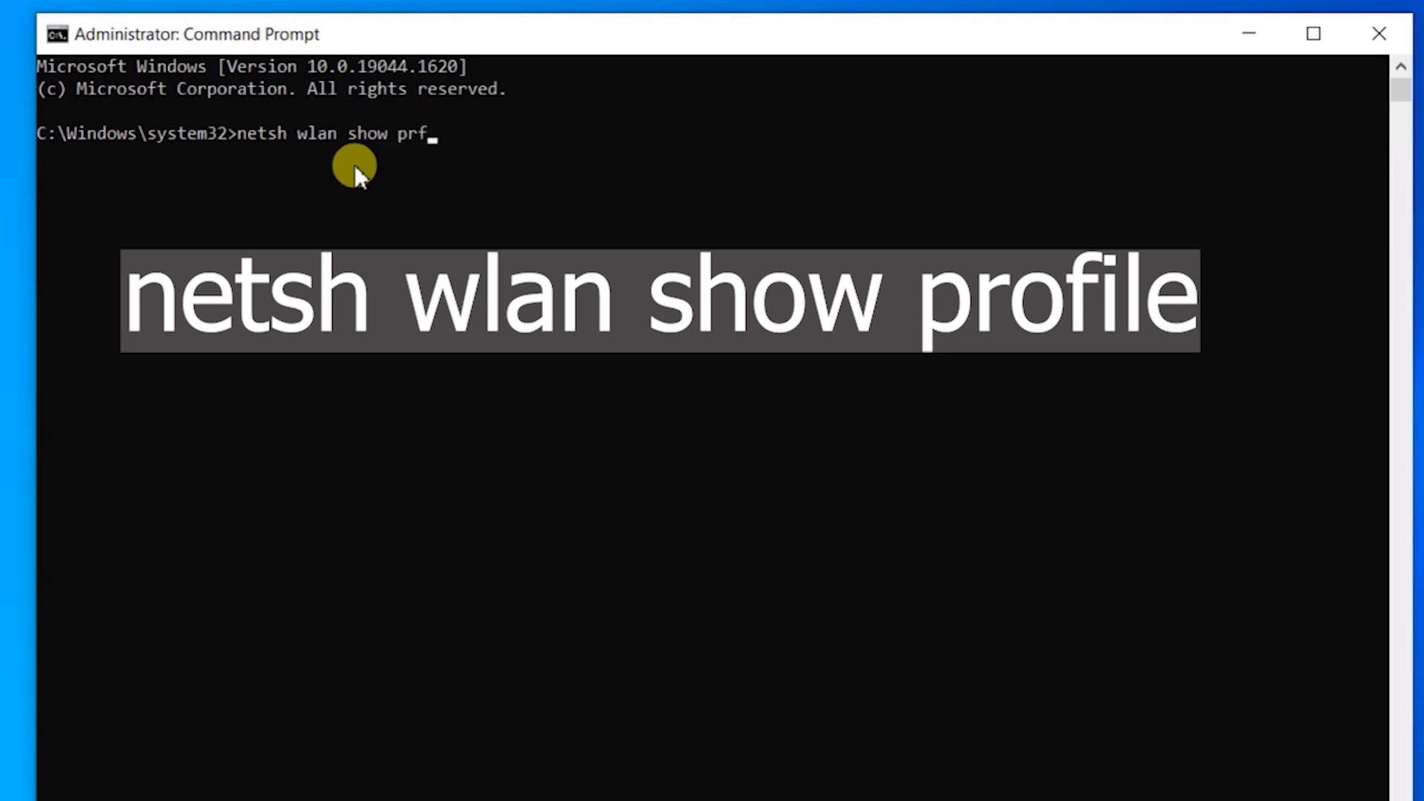
key("Backspace")
type("ofile")
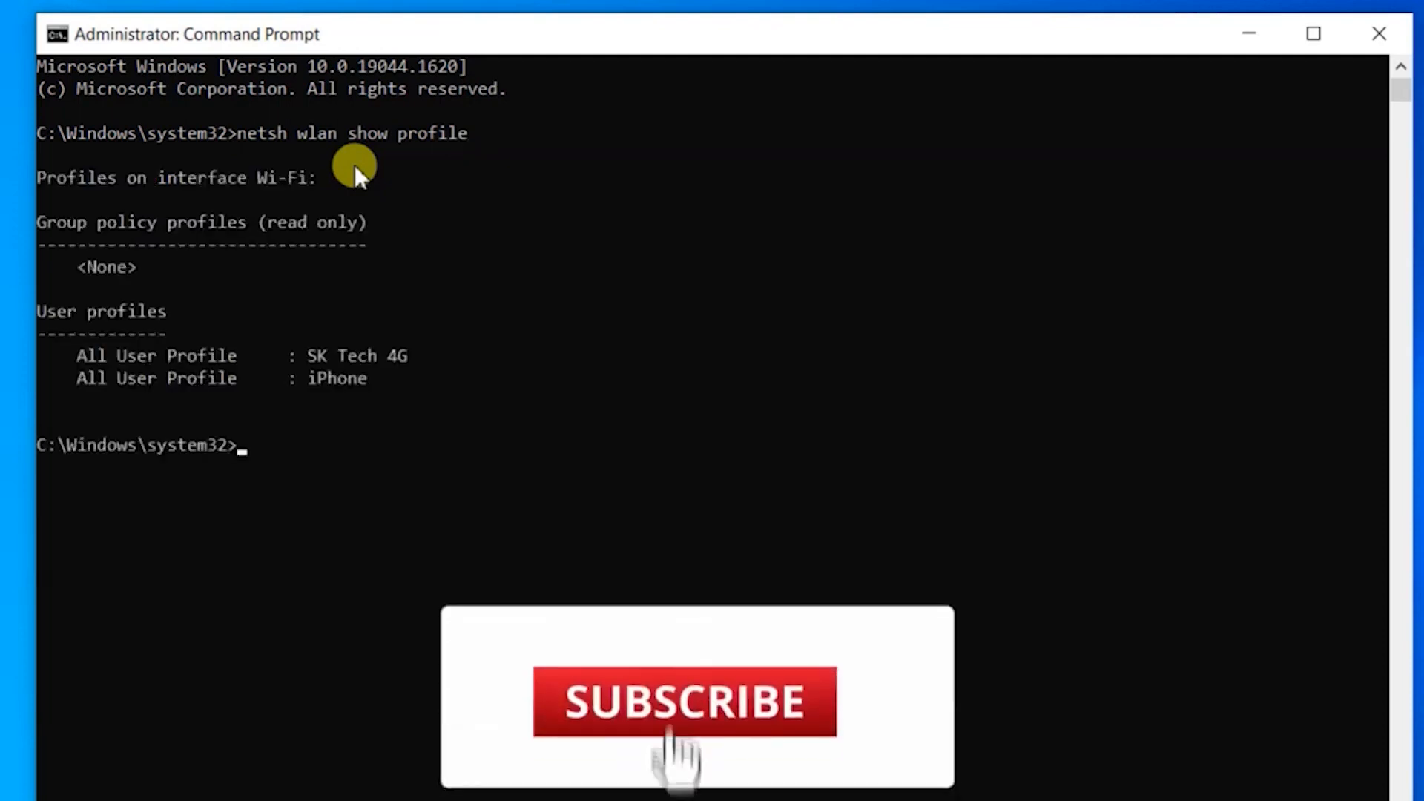
left_click(682, 708)
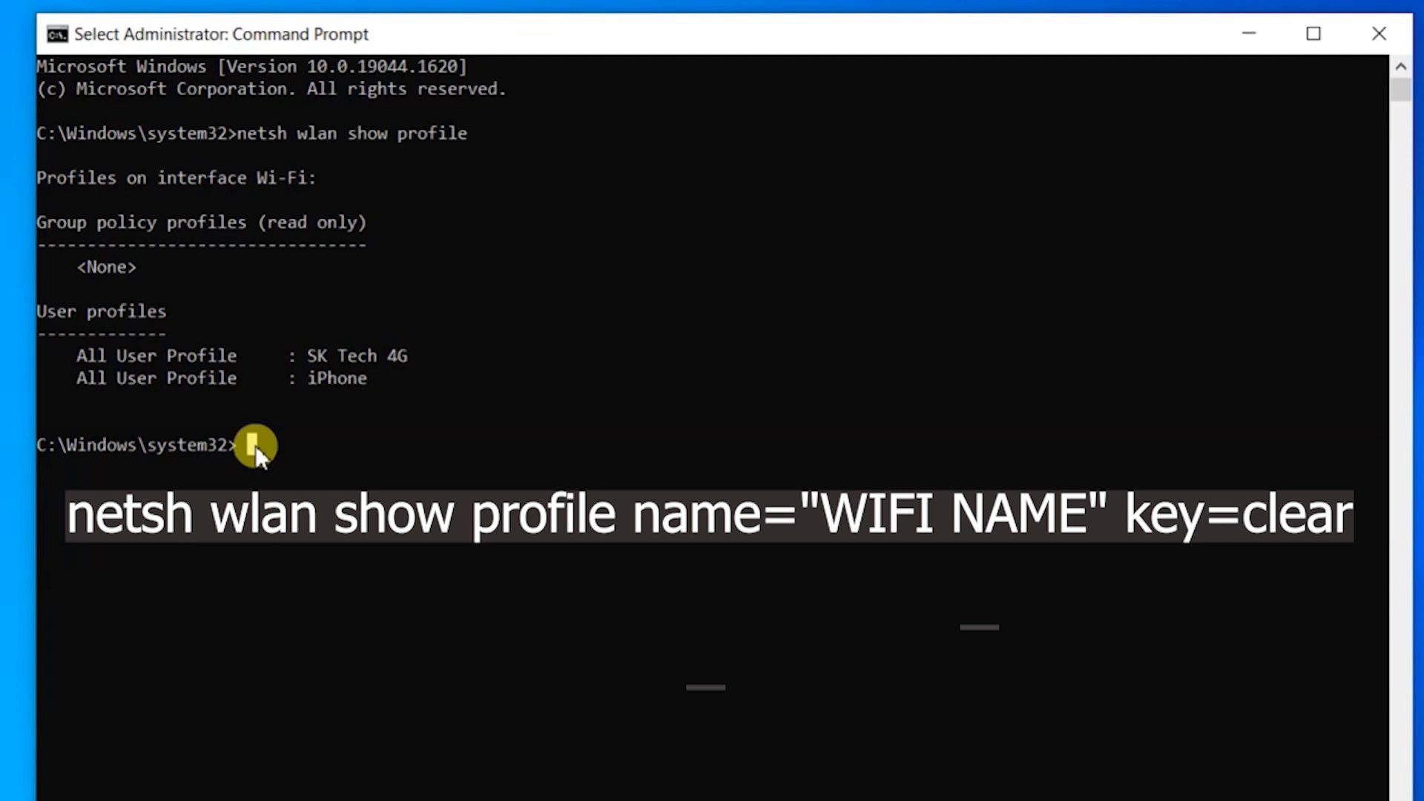
Enter netsh wlan show profile name="SK Tech 4G" key=clear without running it.
type("net")
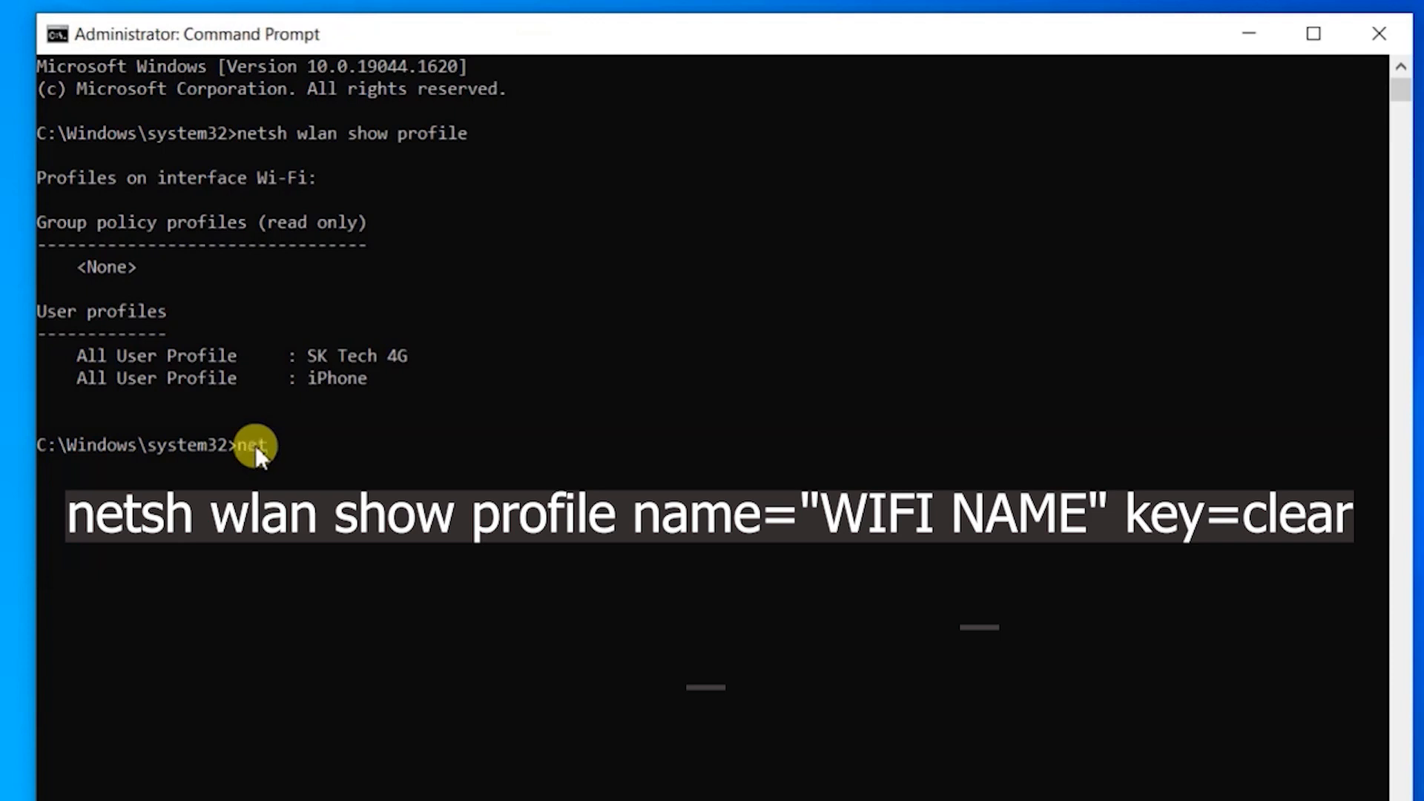
type("sh")
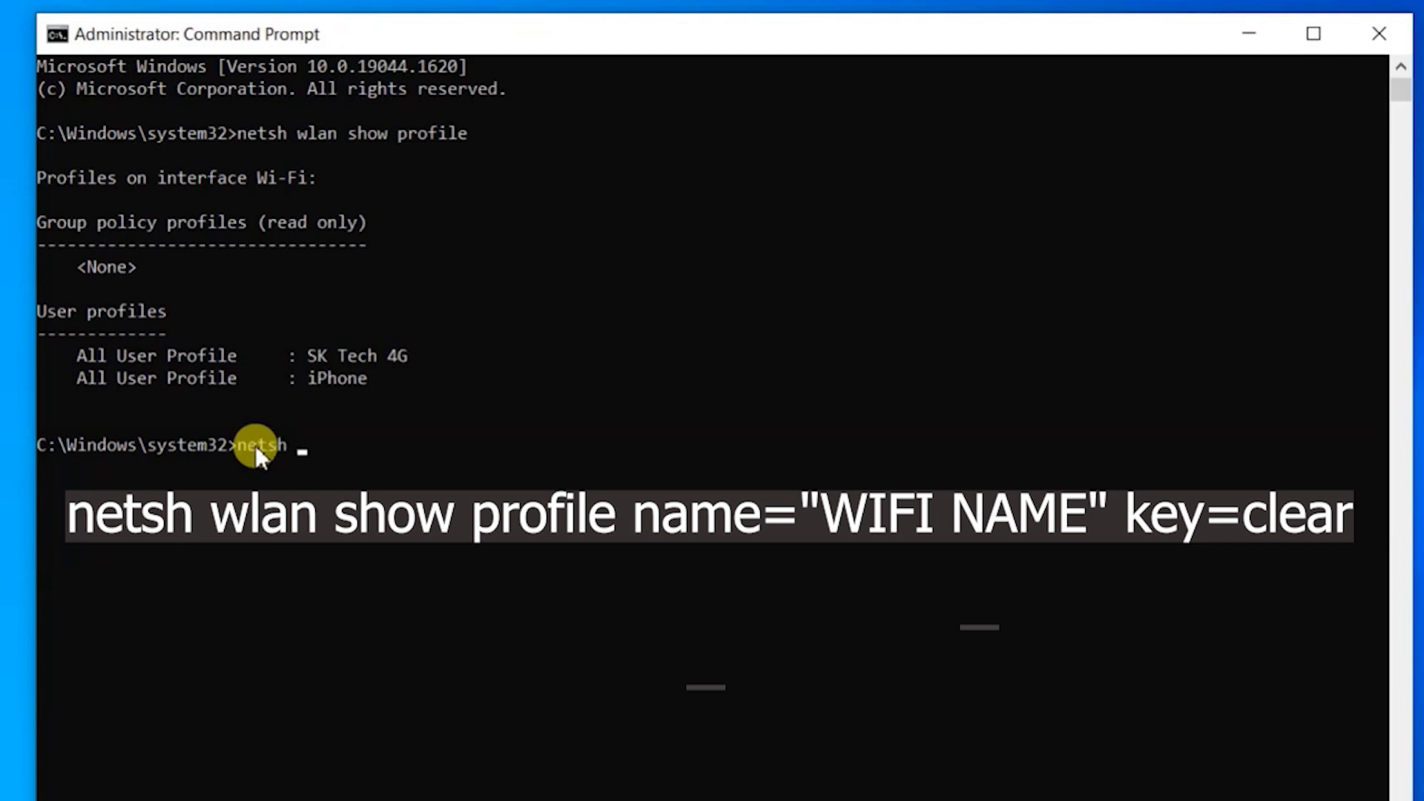
type("wlan")
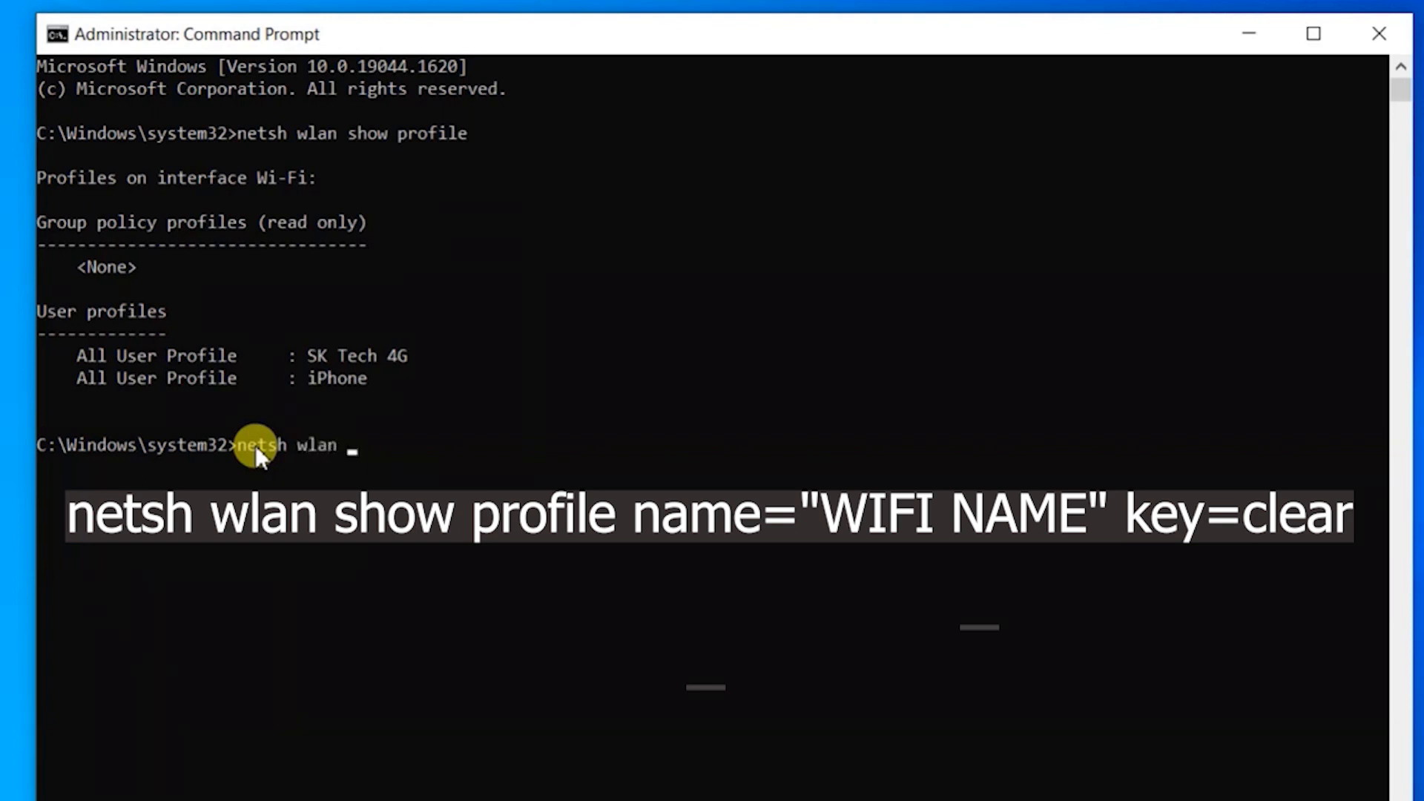
type("show")
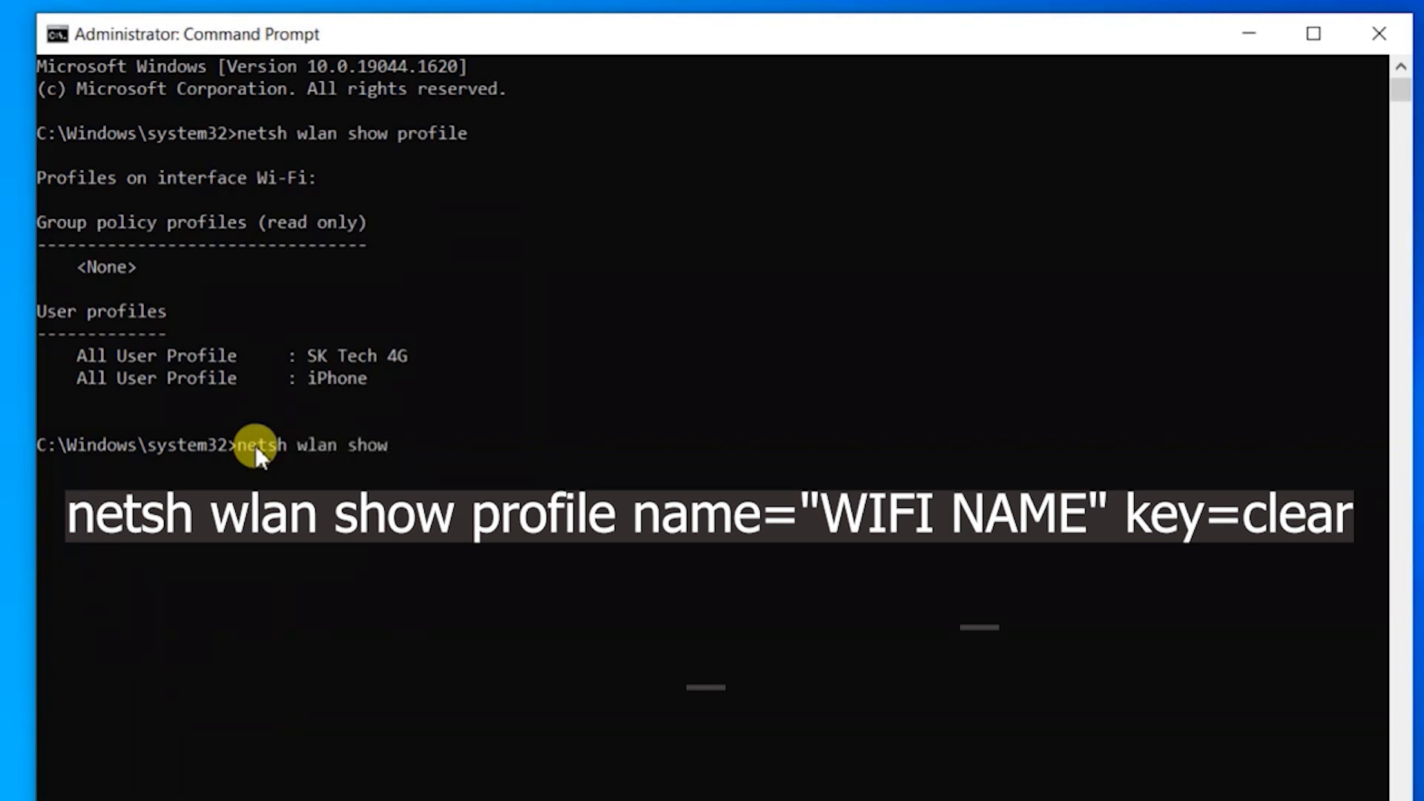
type("profile")
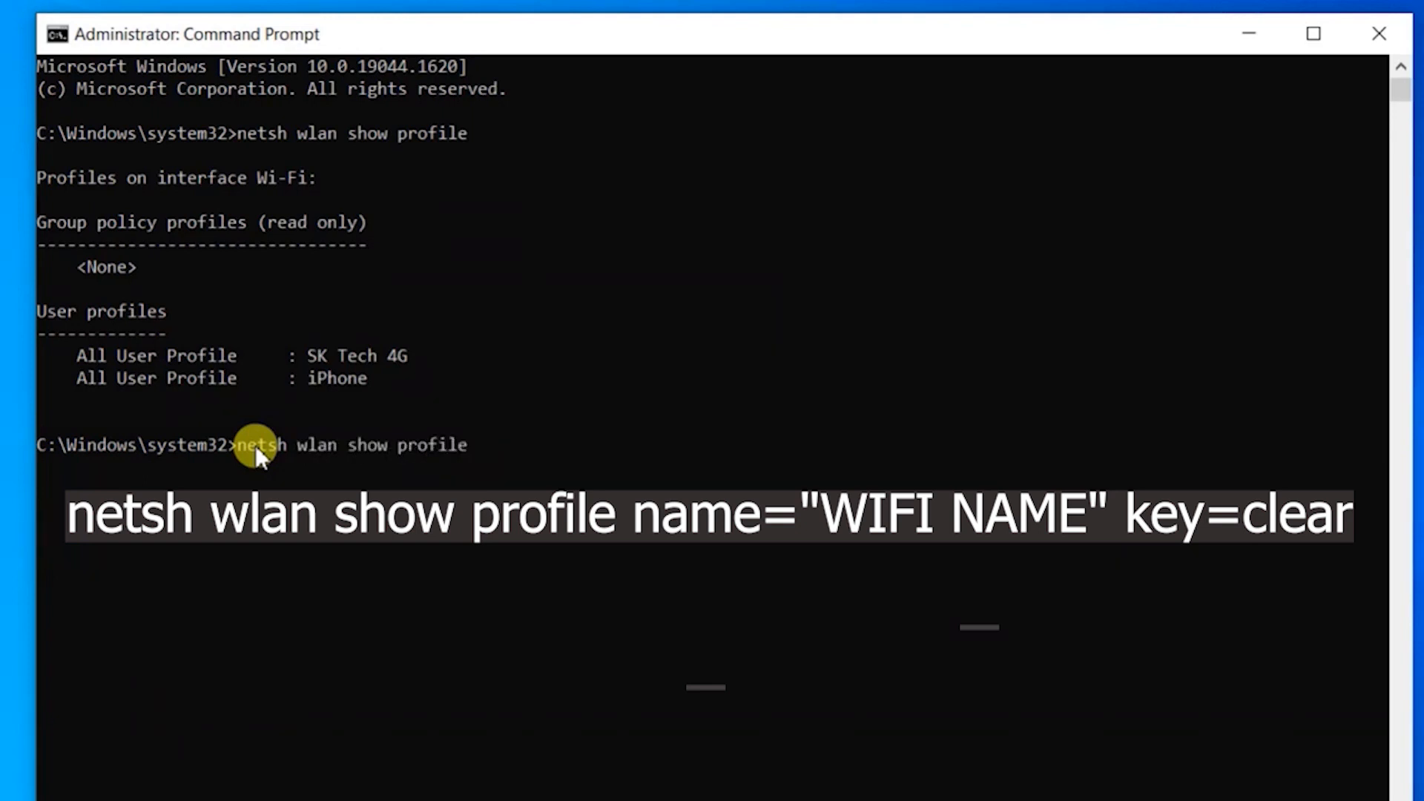
type("name=")
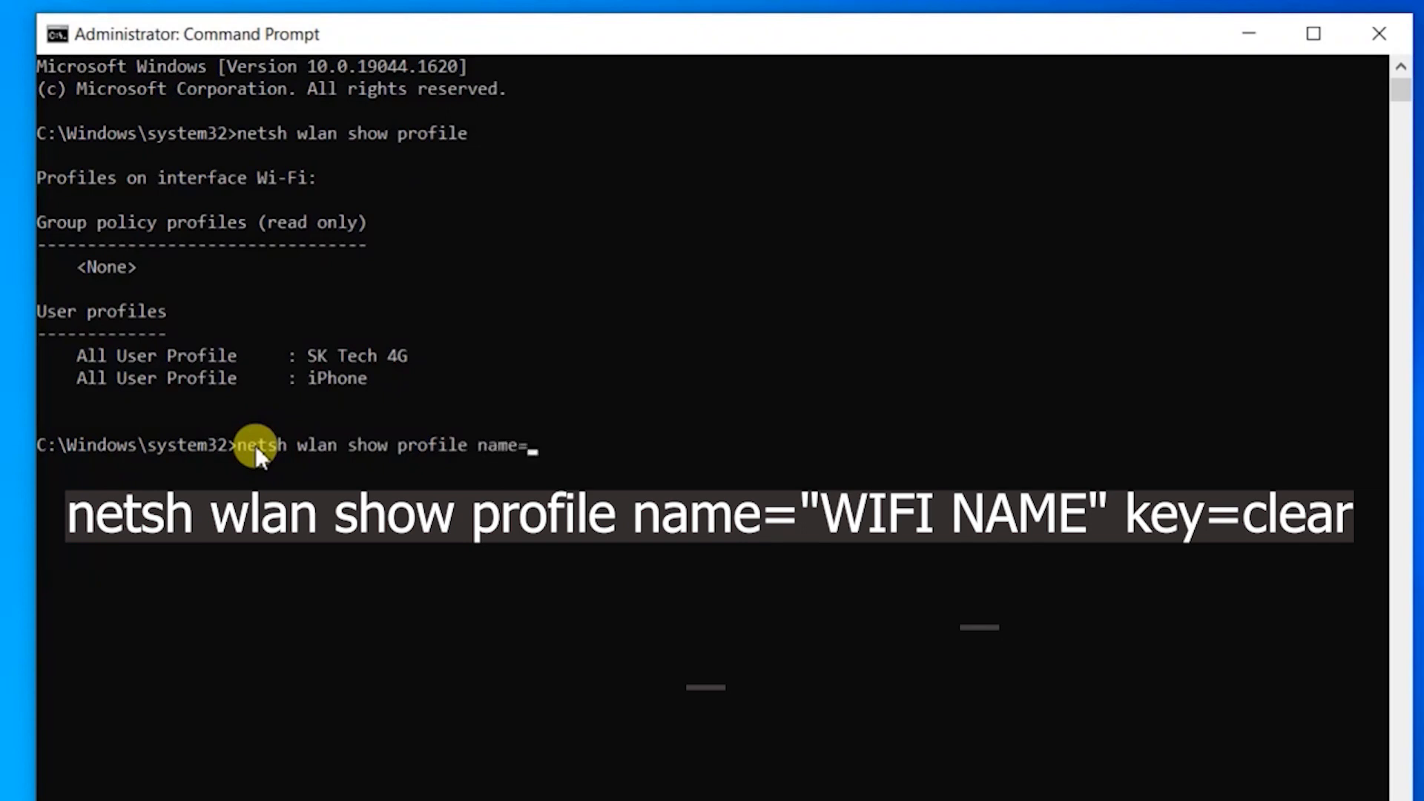
type("\"")
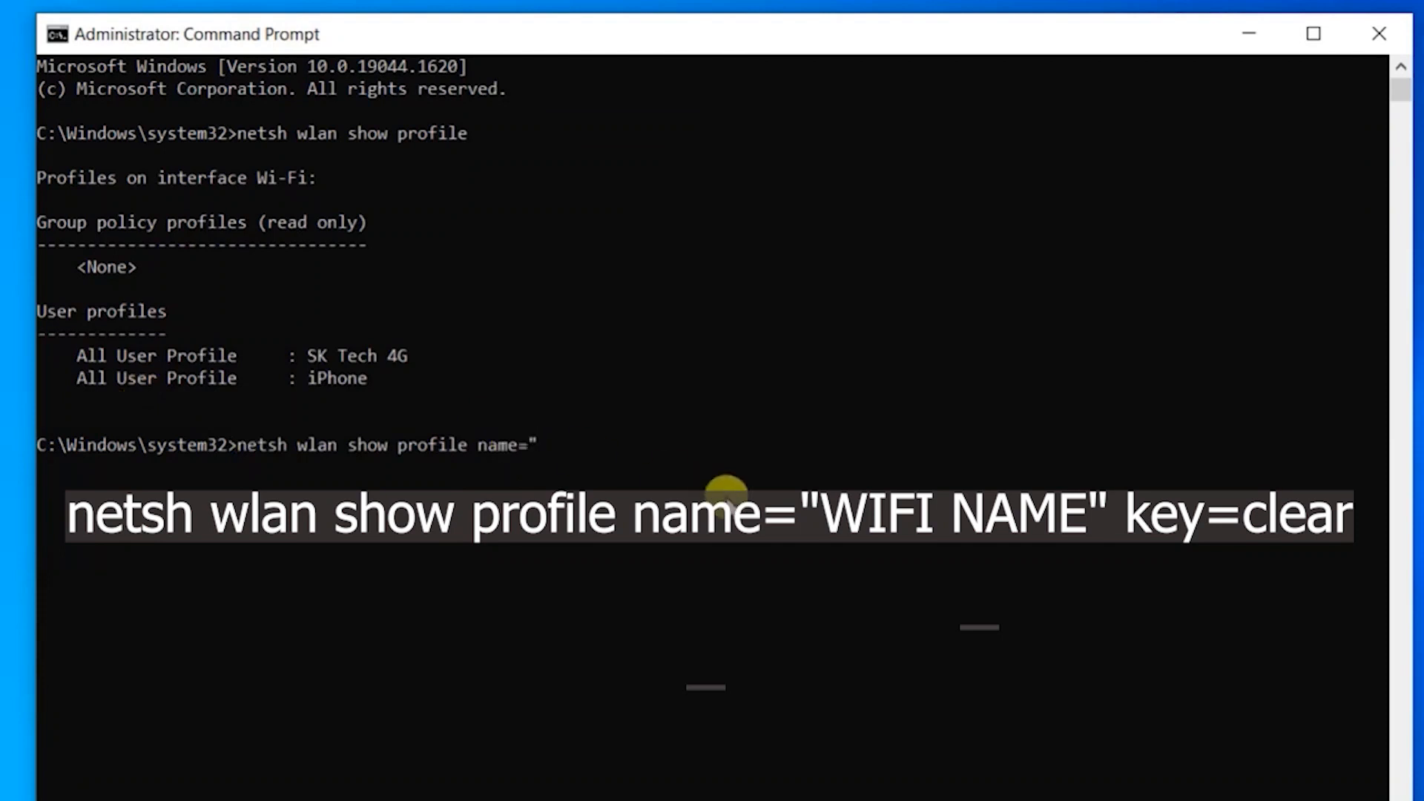
type("SK te")
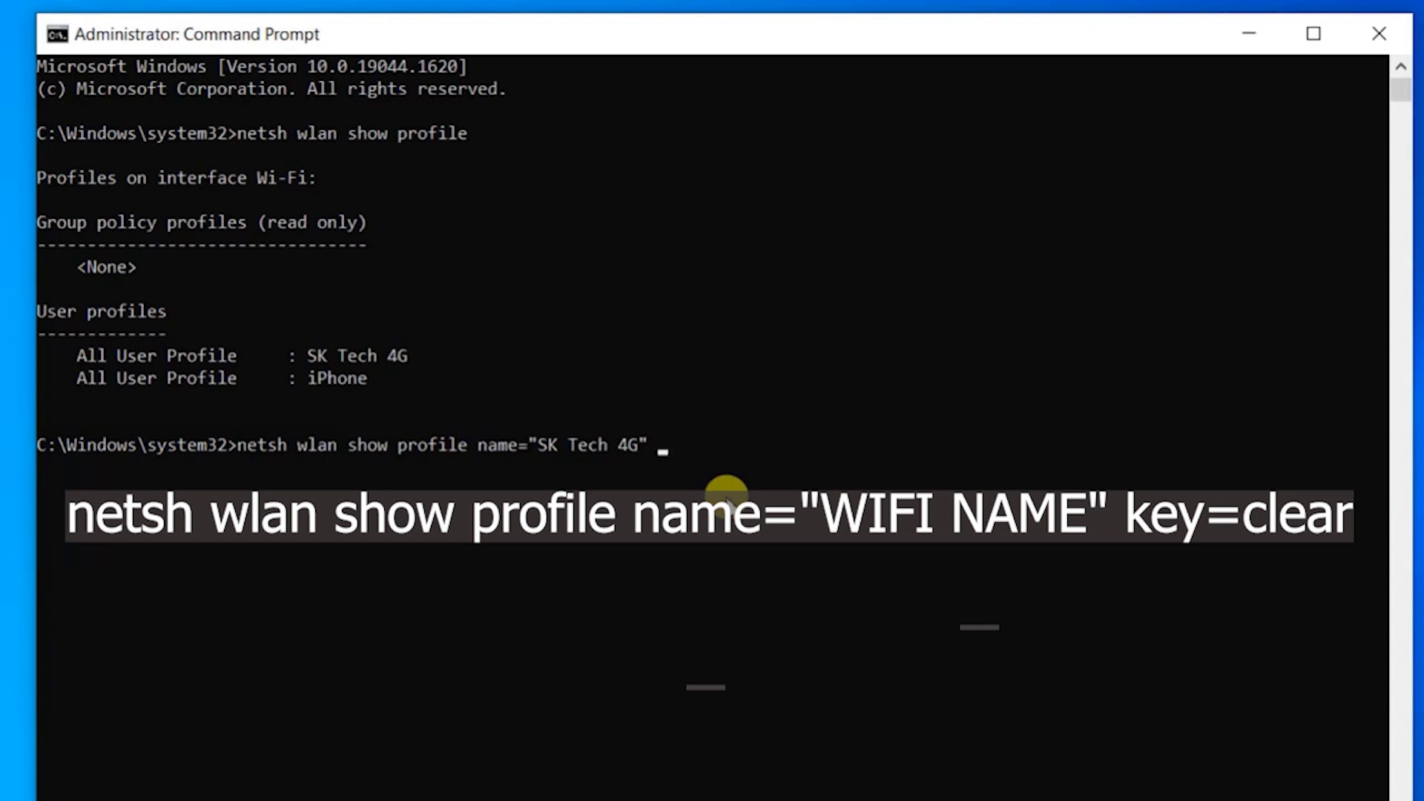
type("key=")
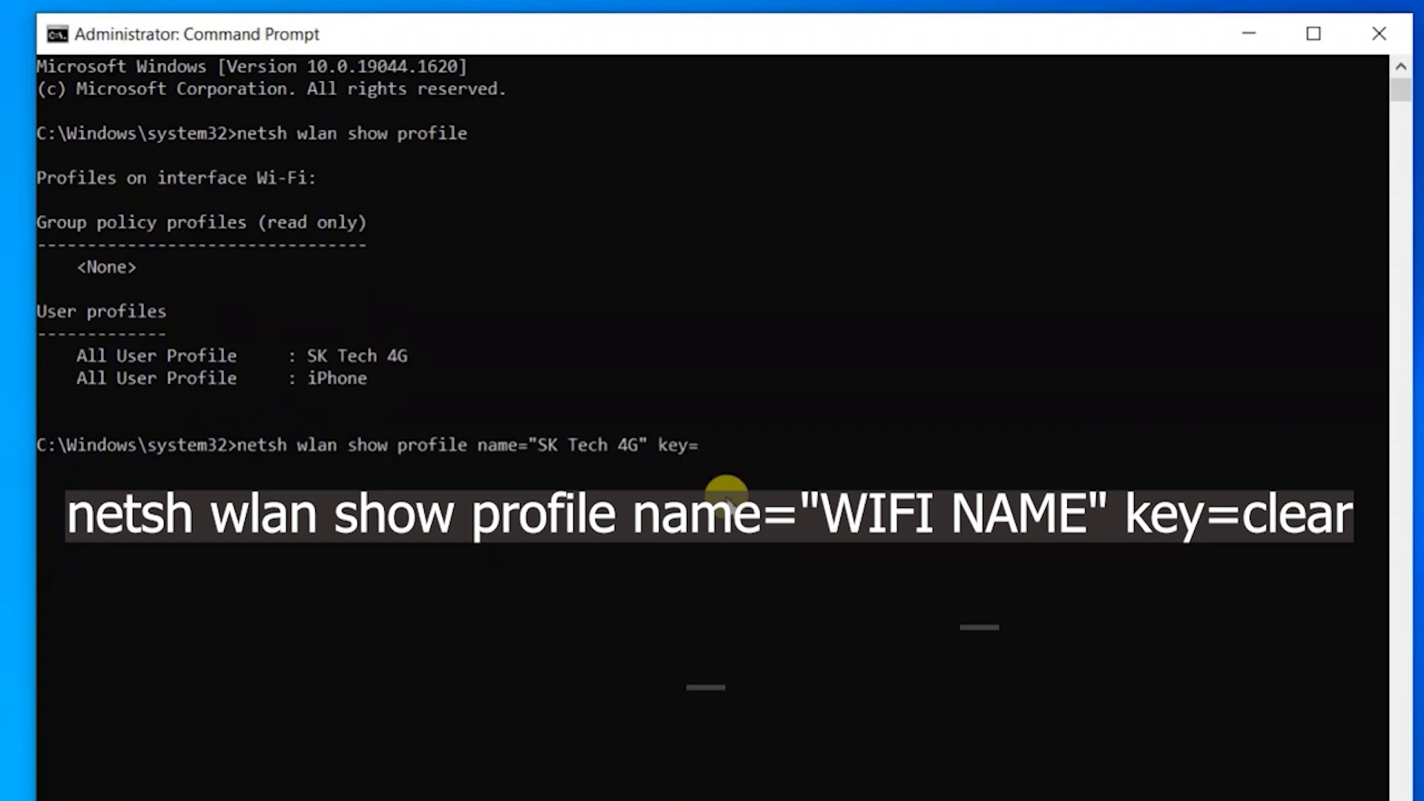
type("clear")
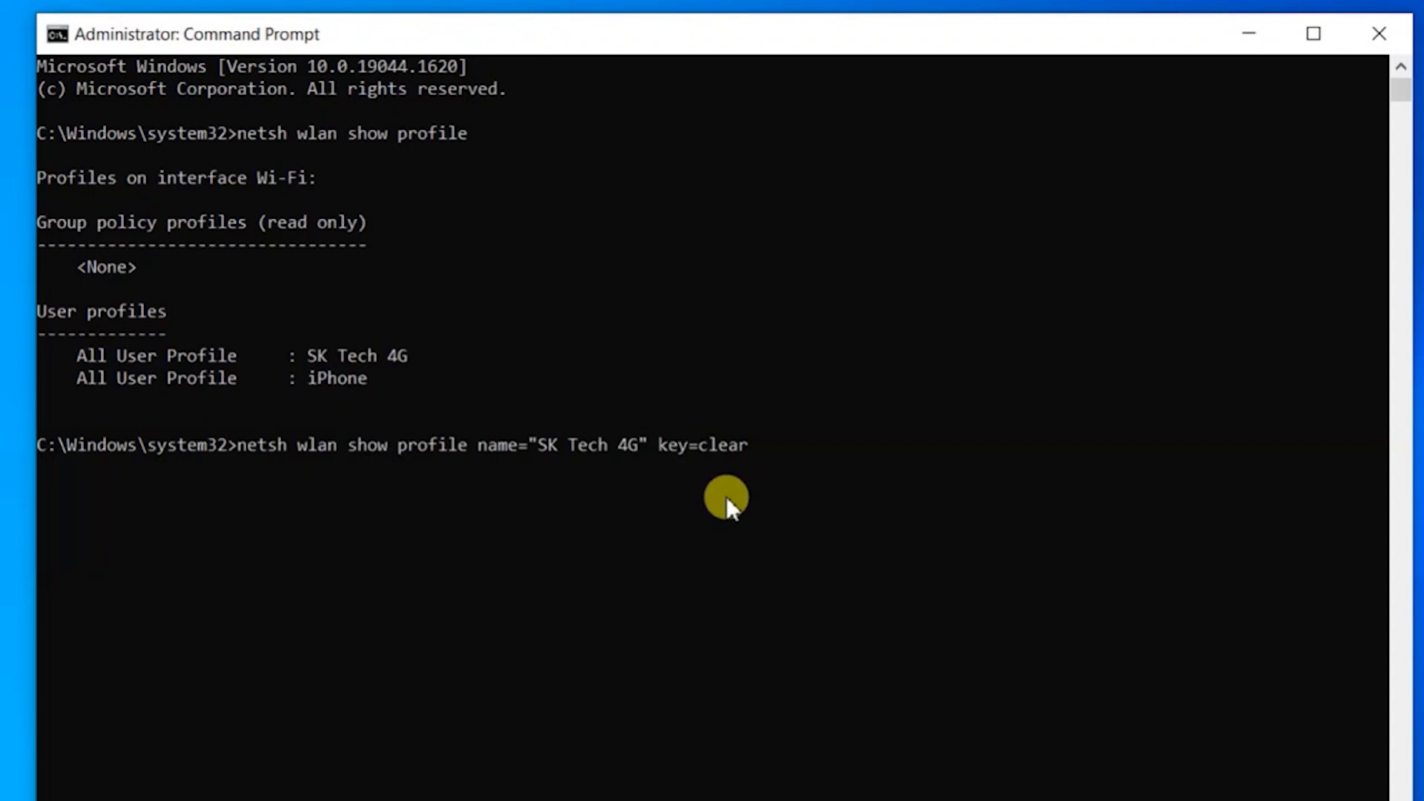
Run the command, scroll to Key Content 123sktecH, then close Command Prompt.
key("Enter")
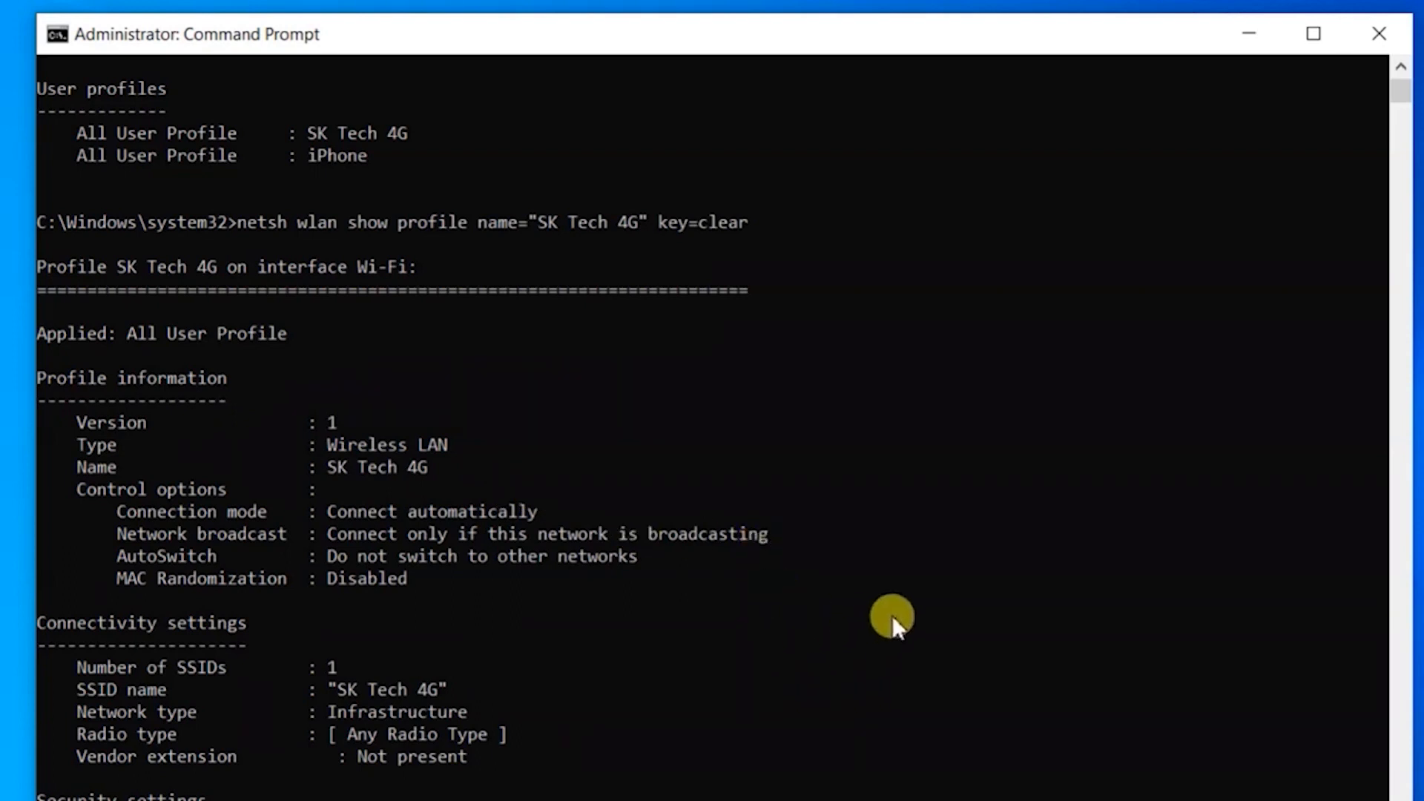
scroll("down", 3)
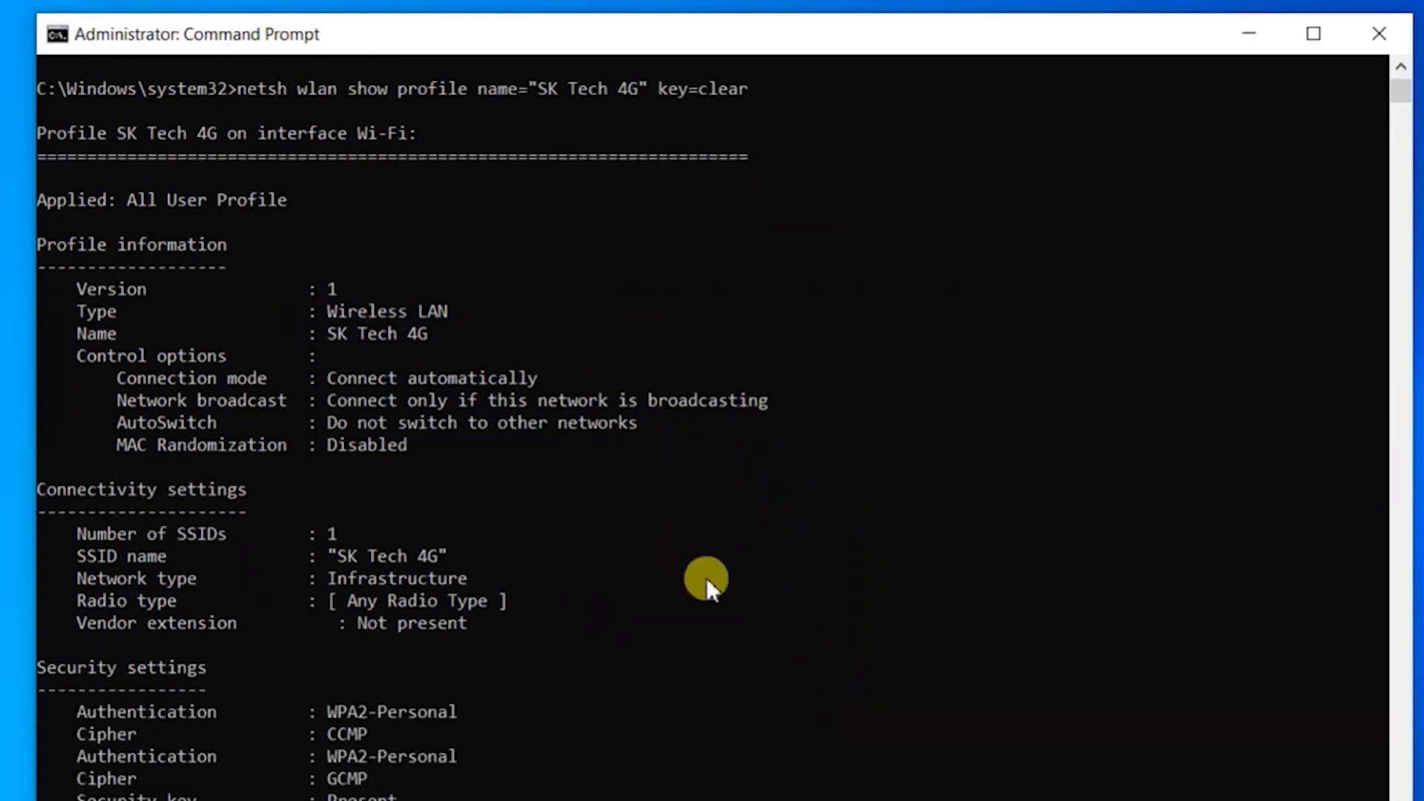
mouse_move(612, 356)
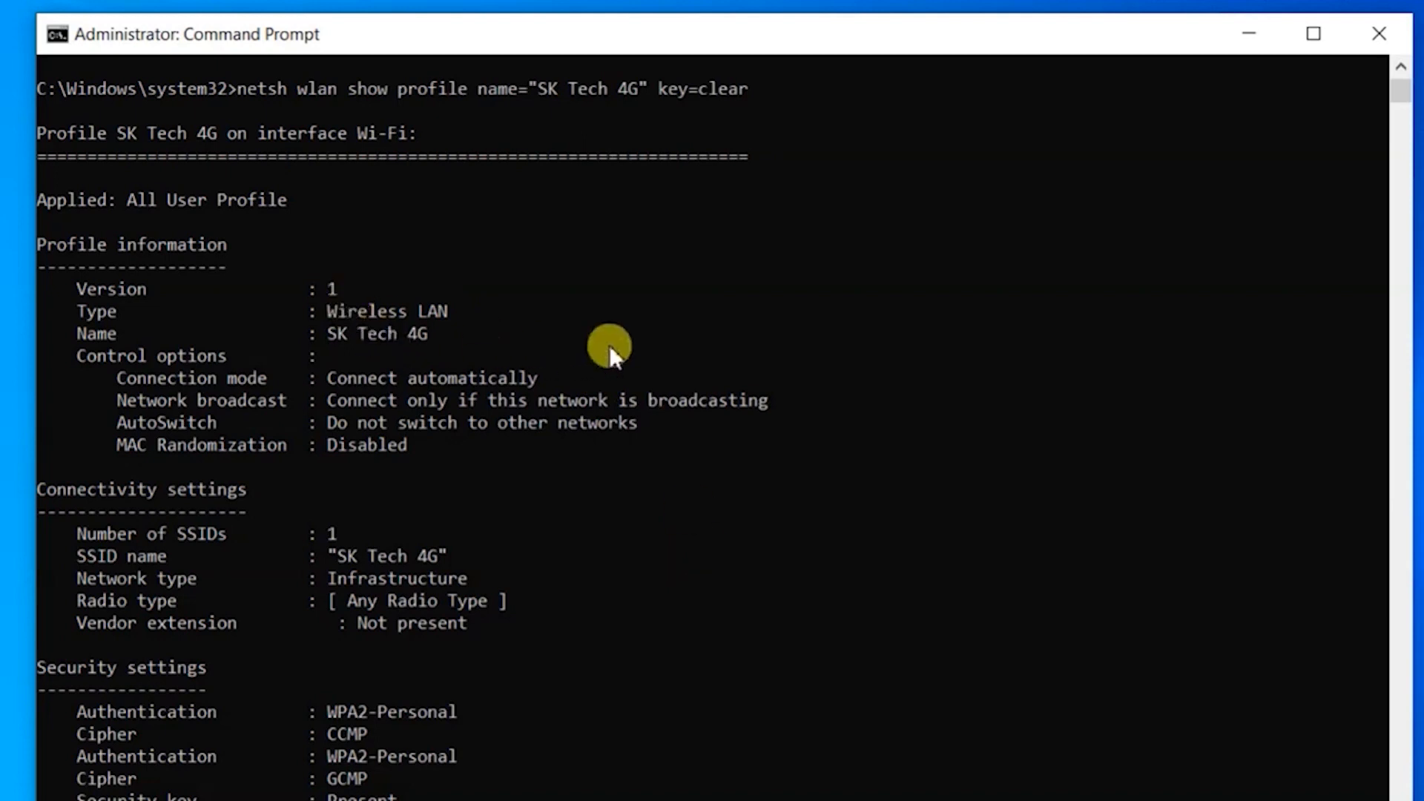
scroll("down", 3)
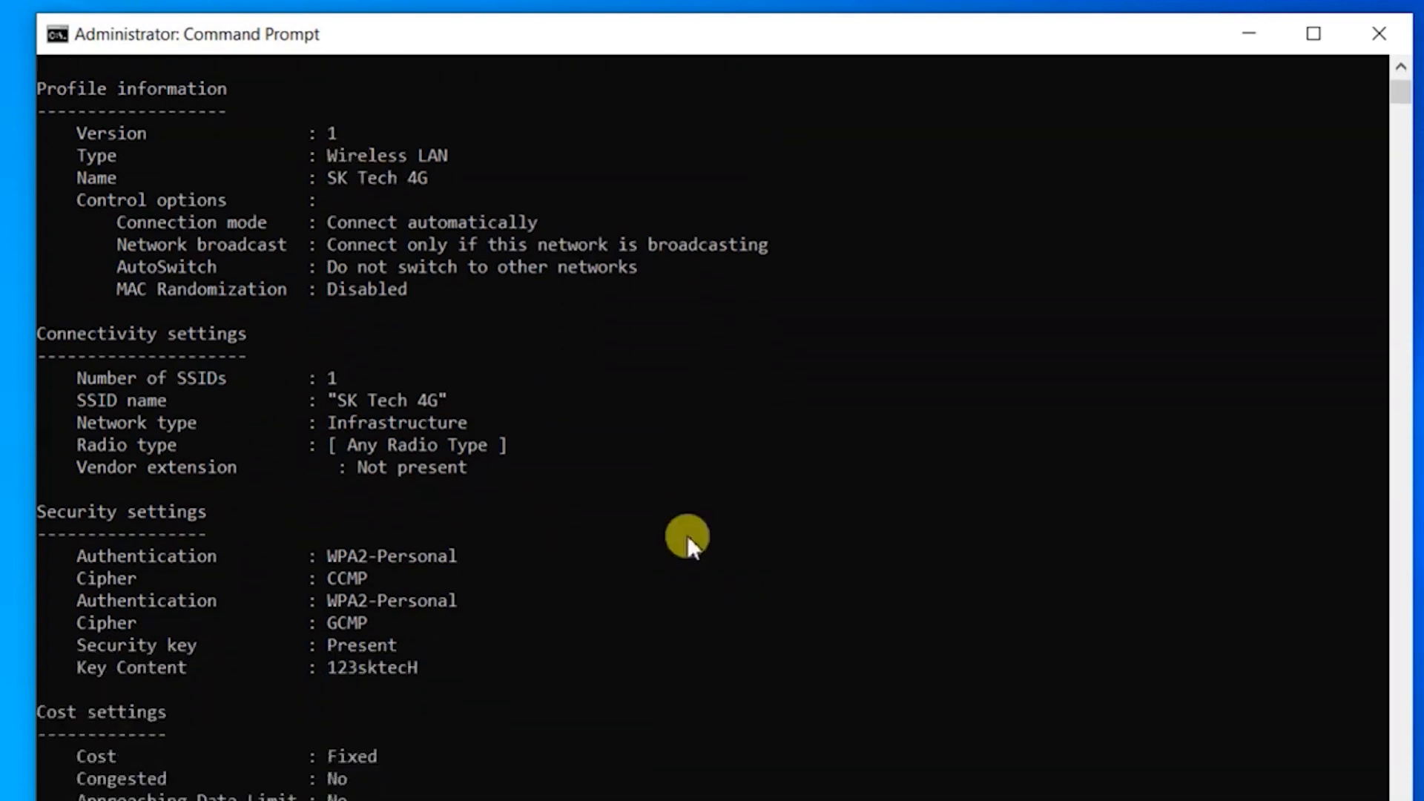
scroll("down", 3)
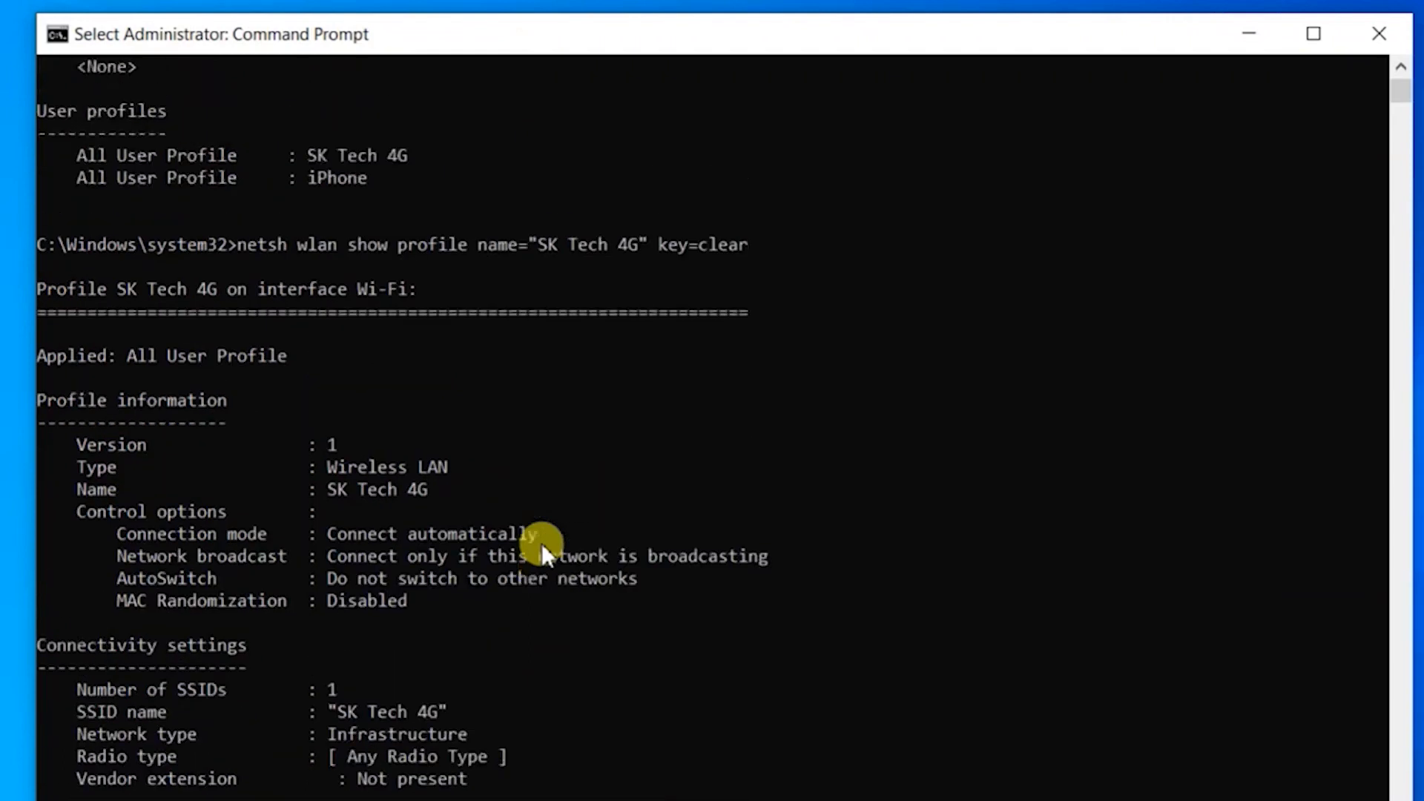
scroll("down", 3)
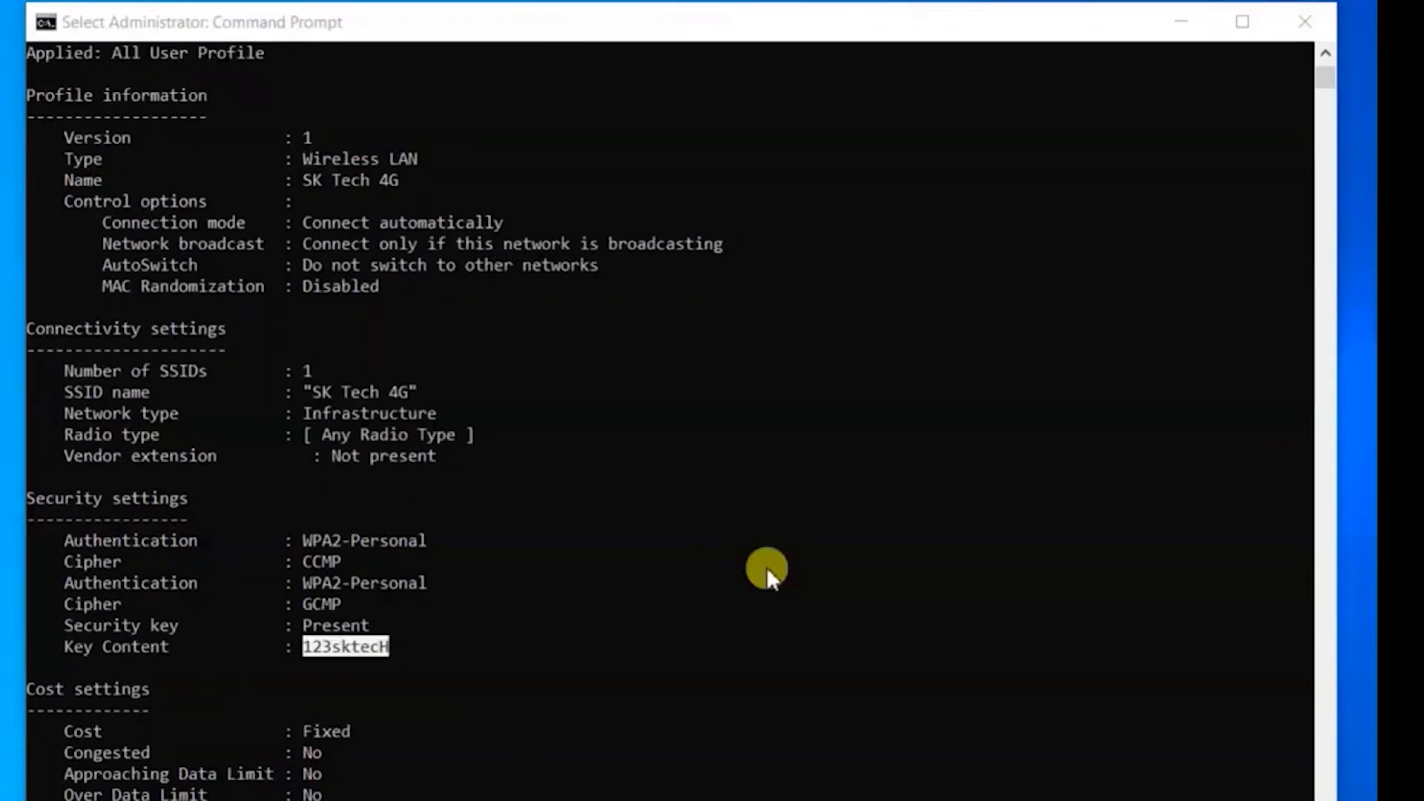
mouse_move(618, 588)
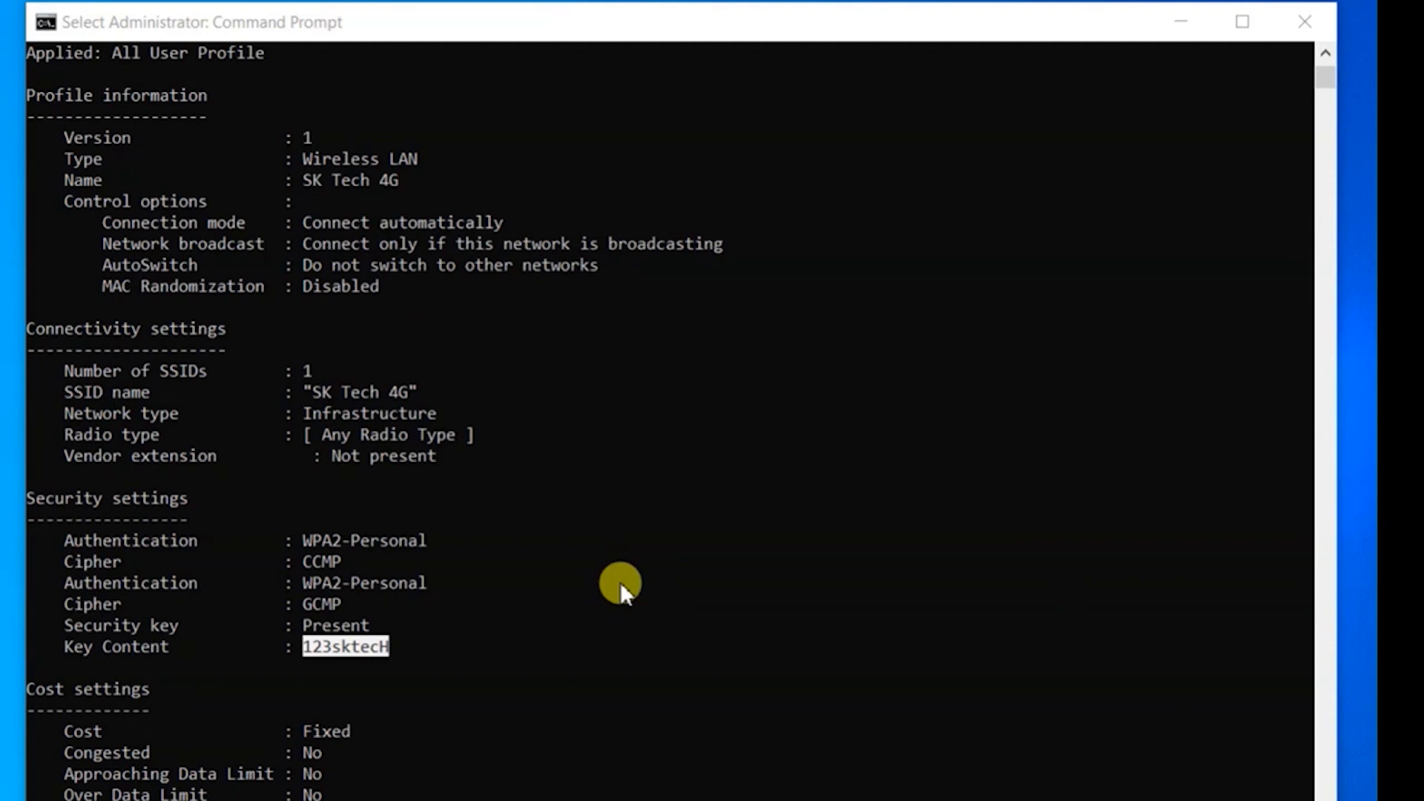
left_click(1302, 20)
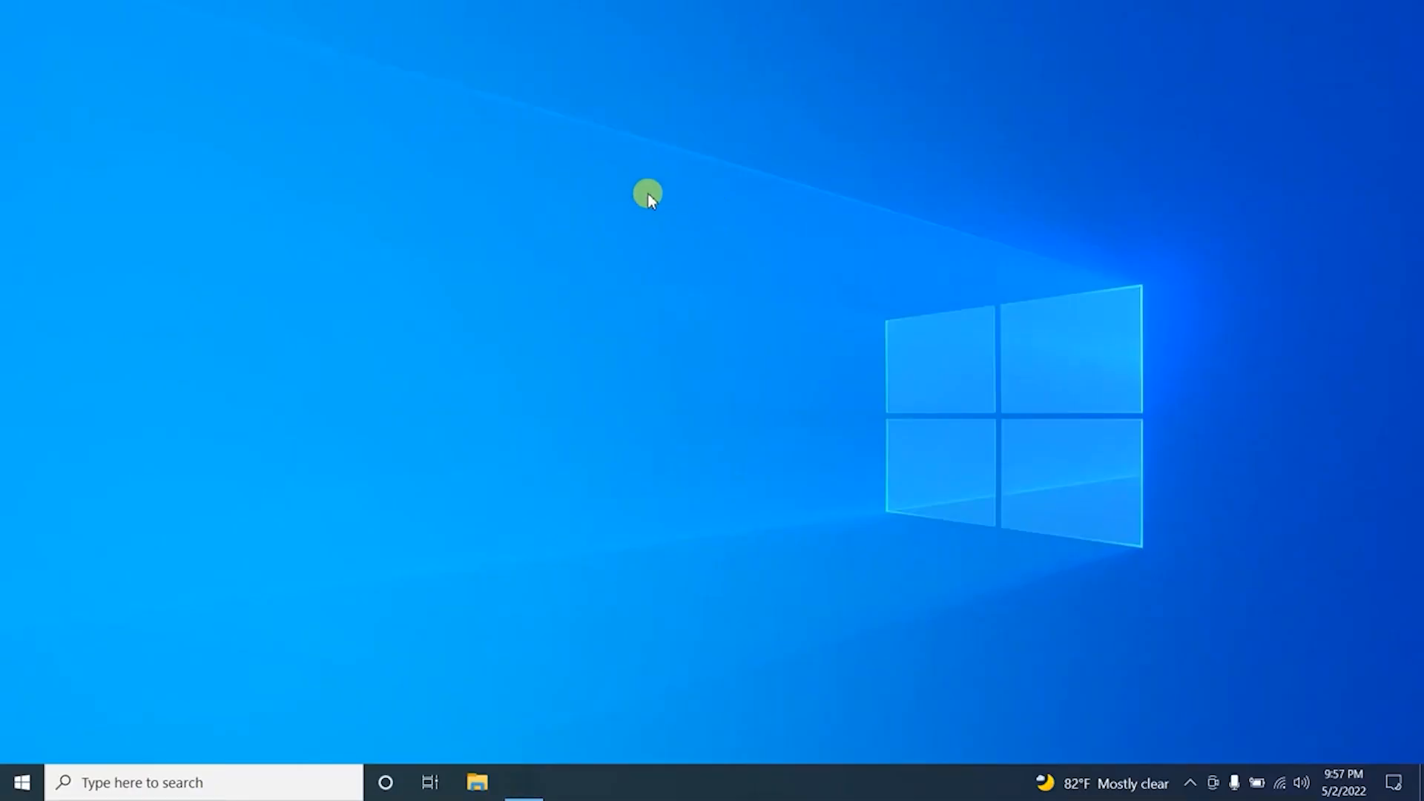
mouse_move(655, 330)
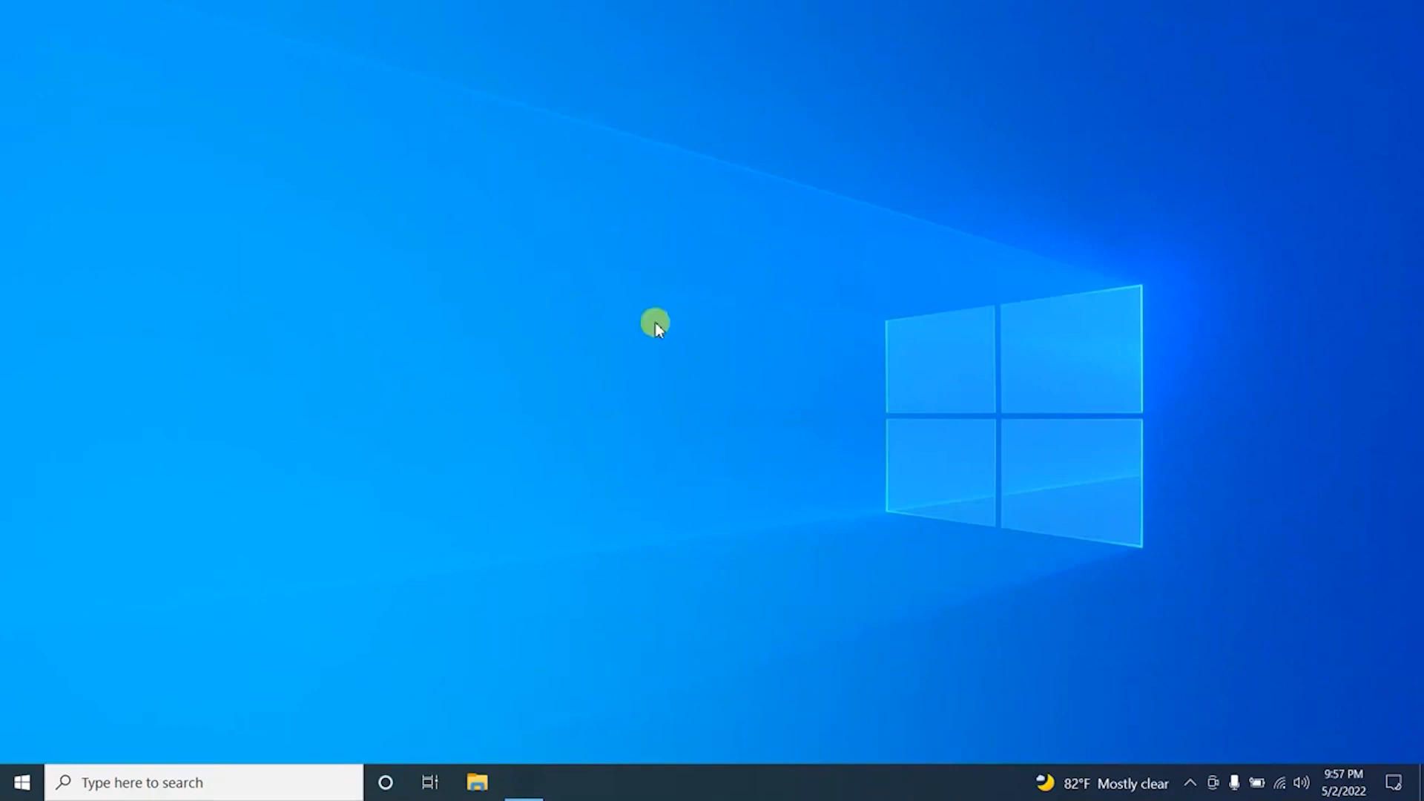
mouse_move(1281, 779)
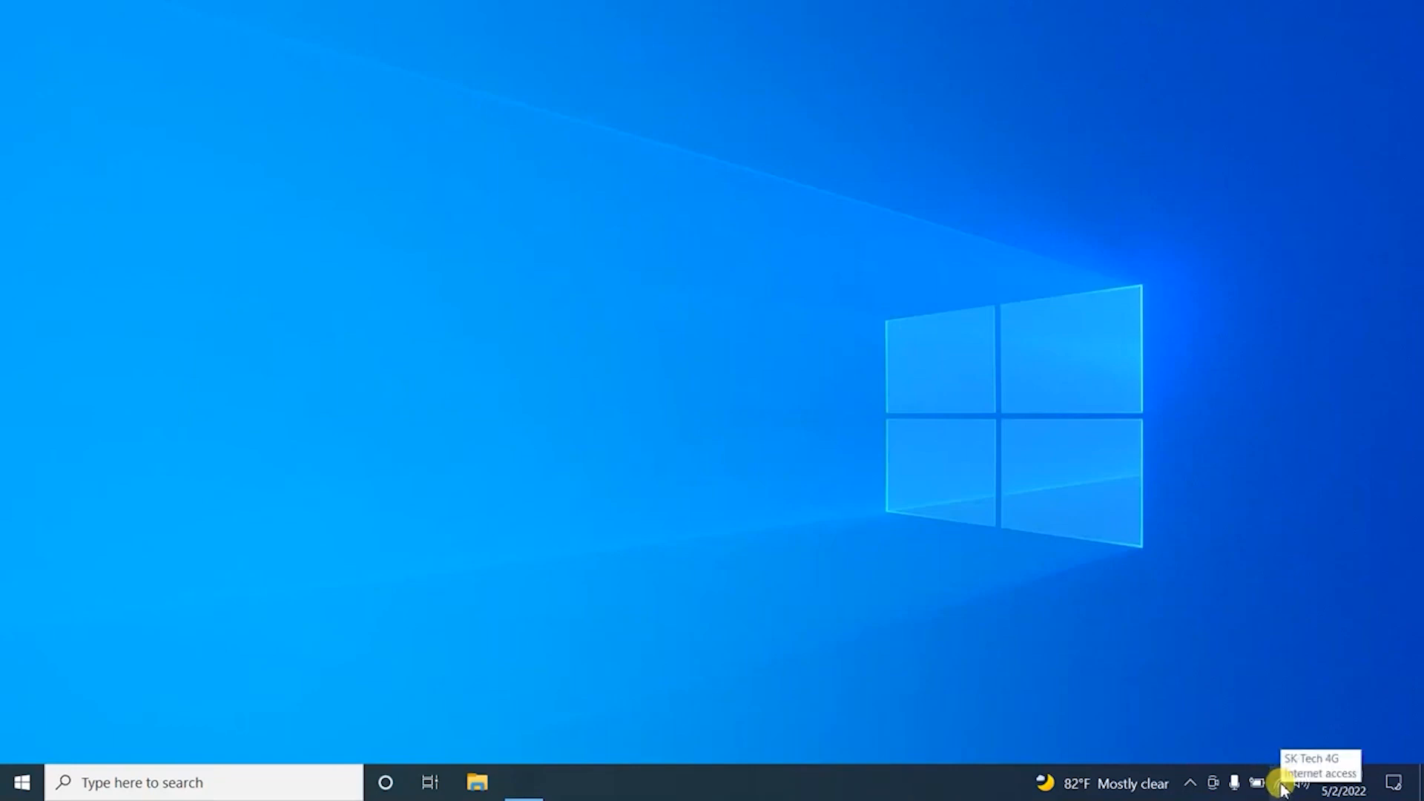
Open Network & Internet settings from the taskbar Wi-Fi flyout.
left_click(1285, 779)
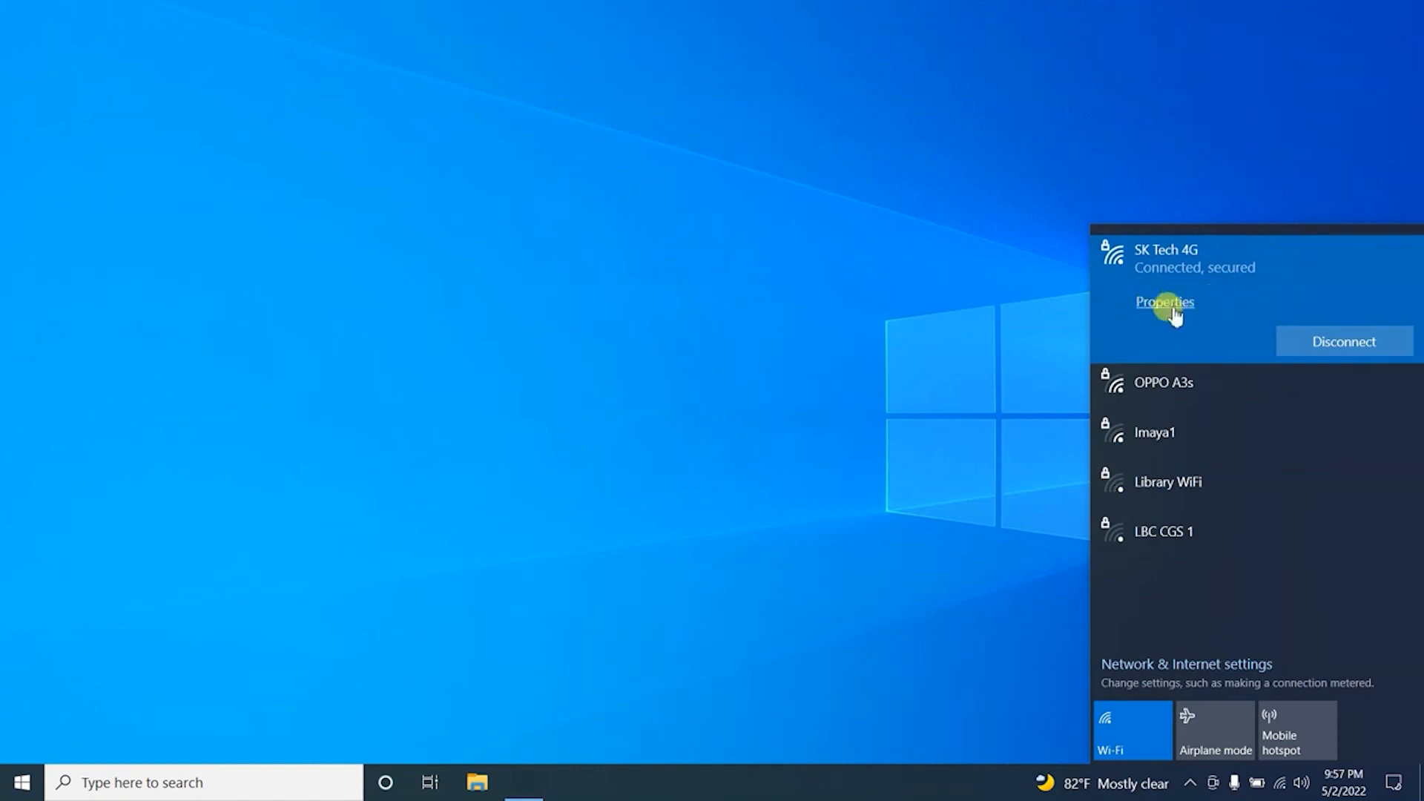
mouse_move(1252, 298)
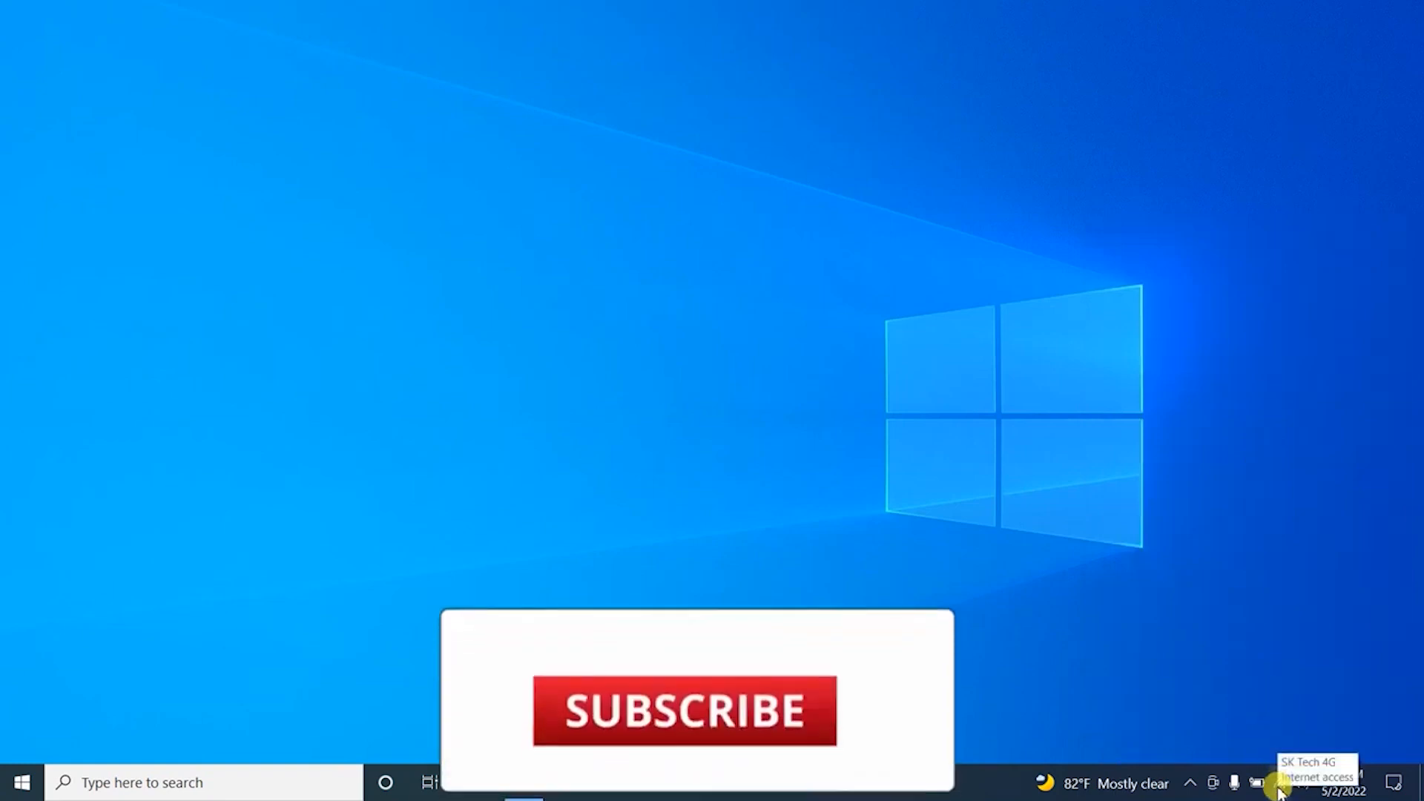
left_click(1271, 779)
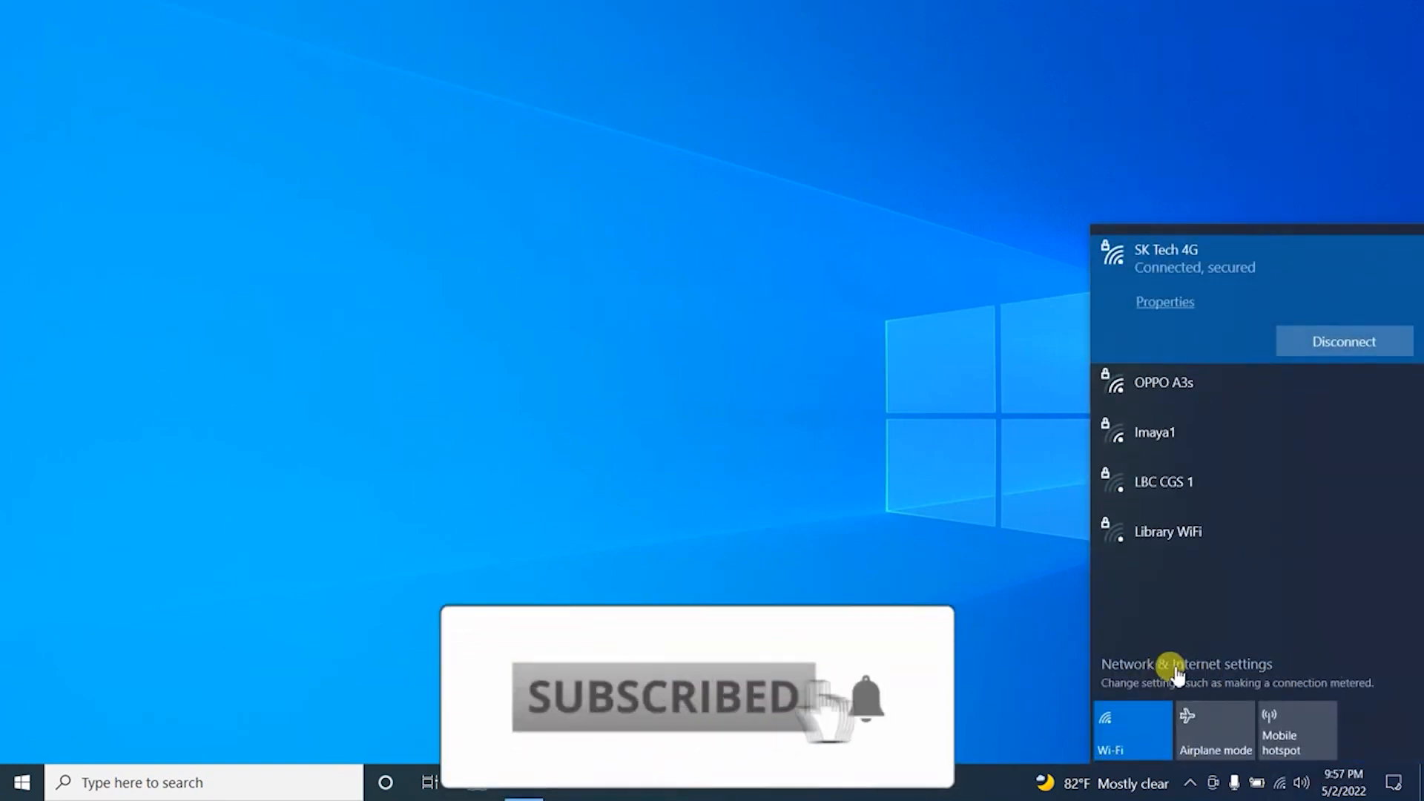
left_click(1185, 663)
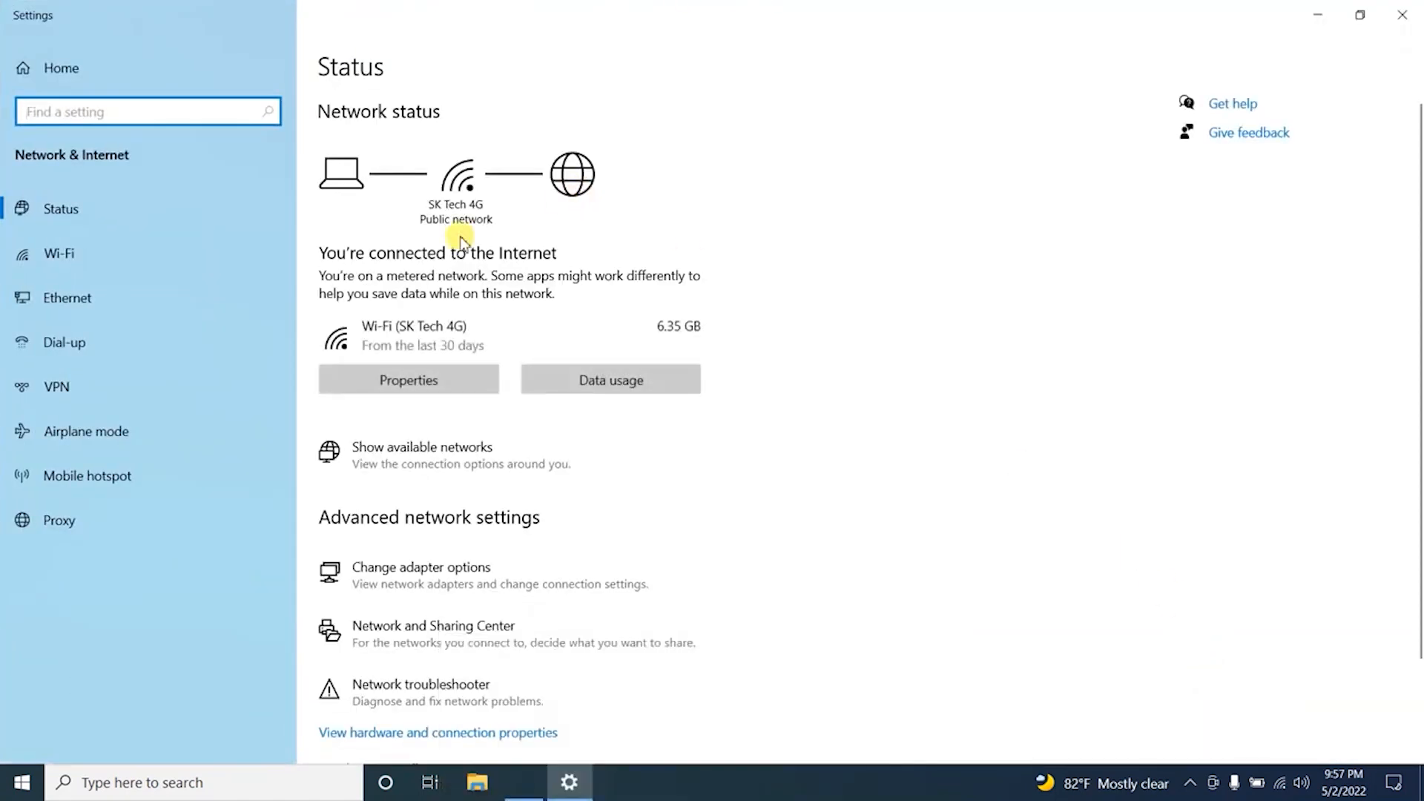
mouse_move(82, 258)
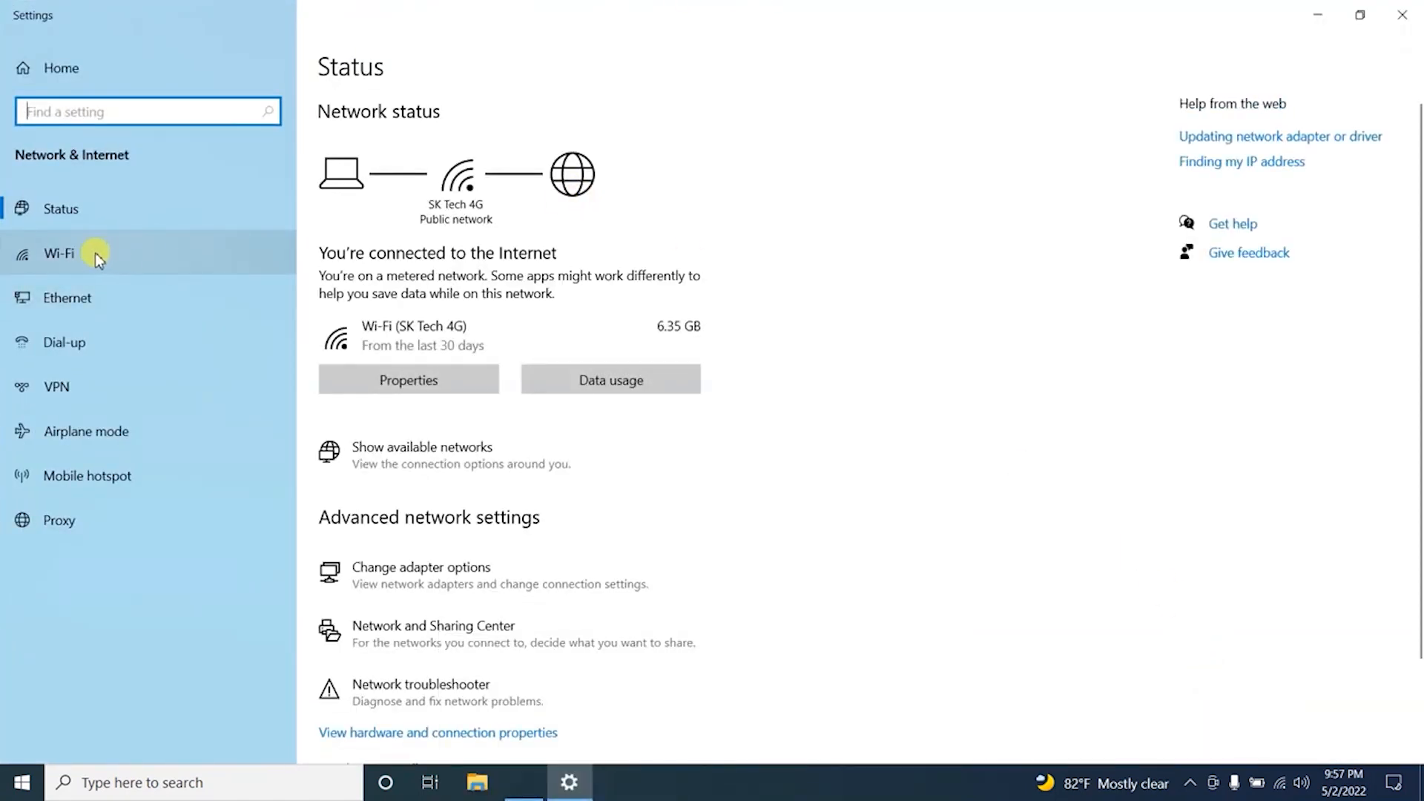
Go to the Wi-Fi settings page and open Change adapter options.
left_click(56, 253)
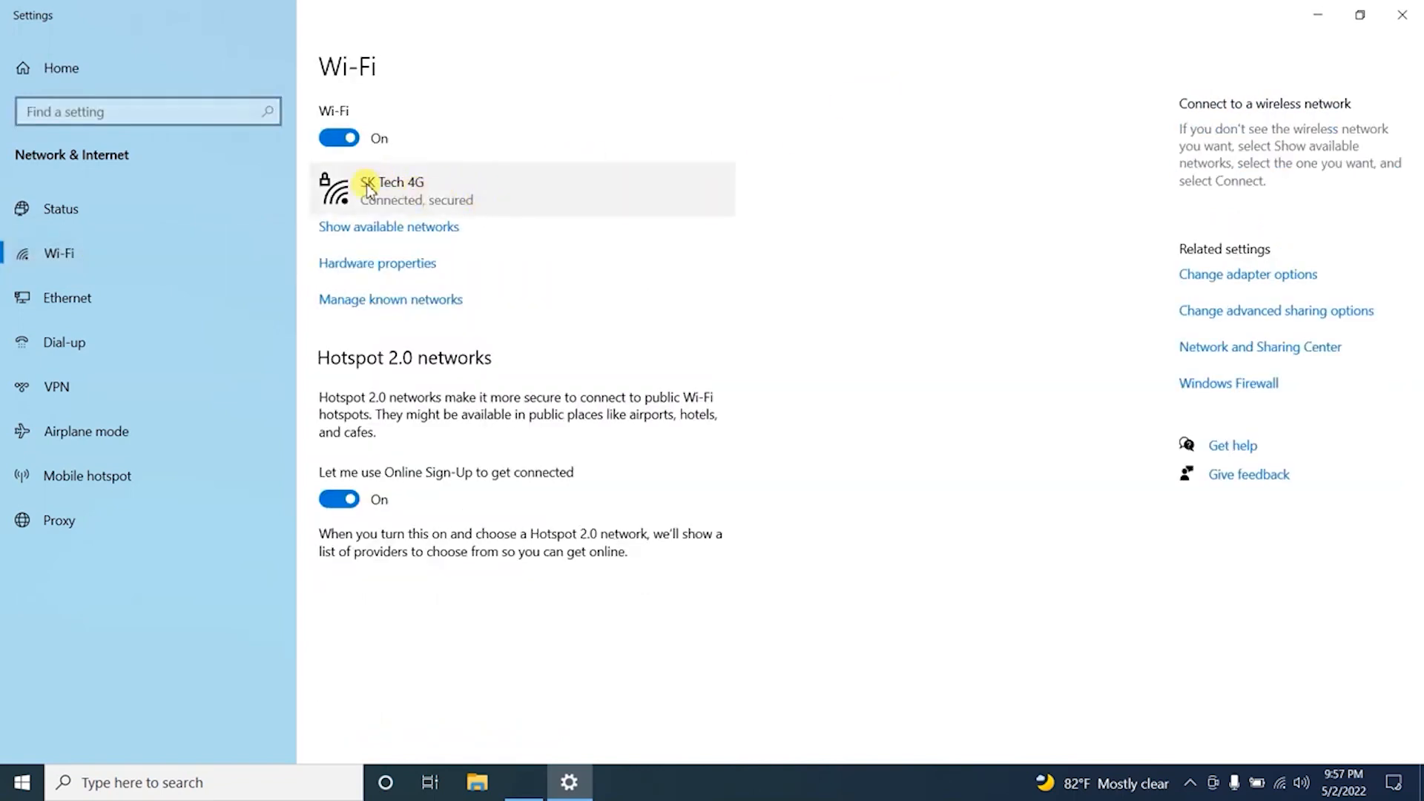
mouse_move(1069, 283)
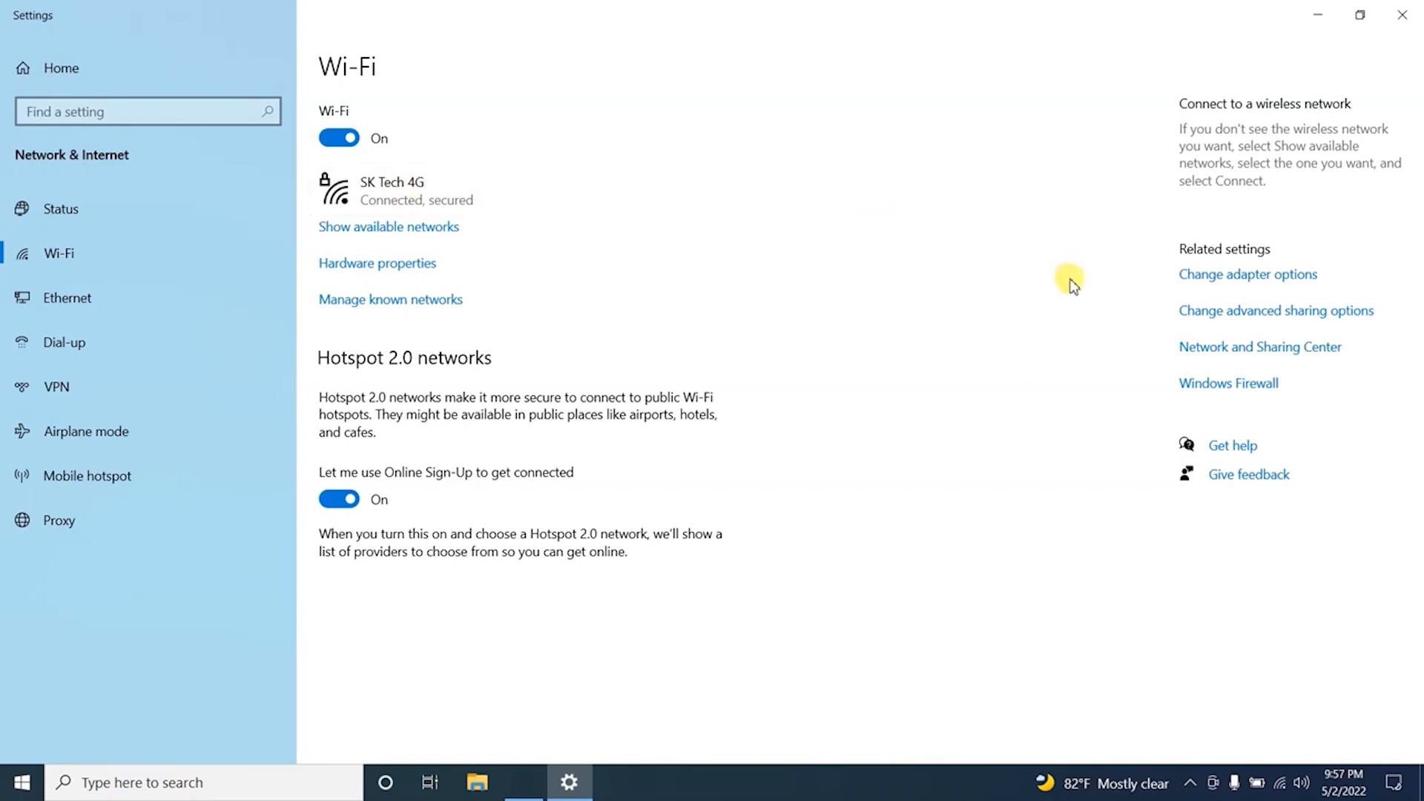
mouse_move(1263, 286)
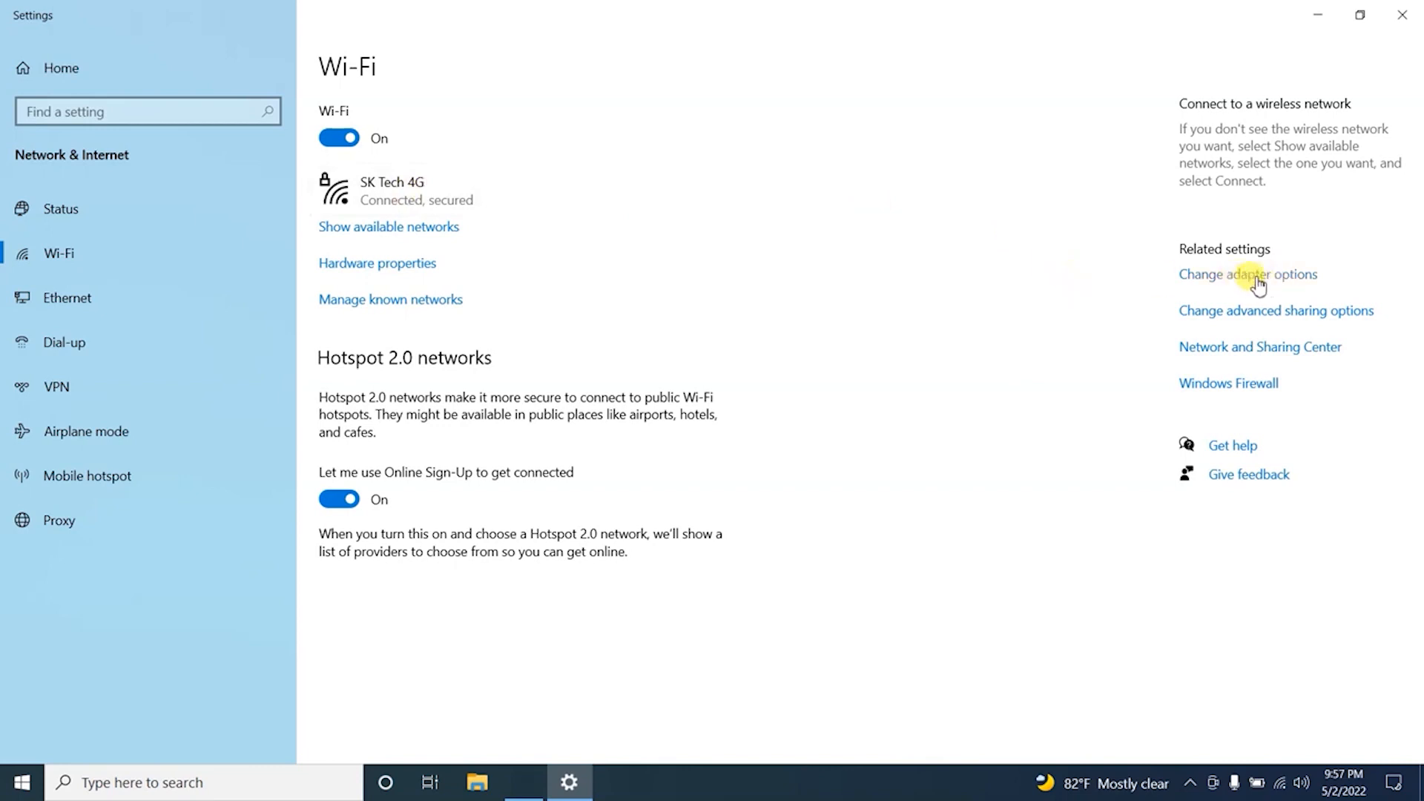
left_click(1245, 274)
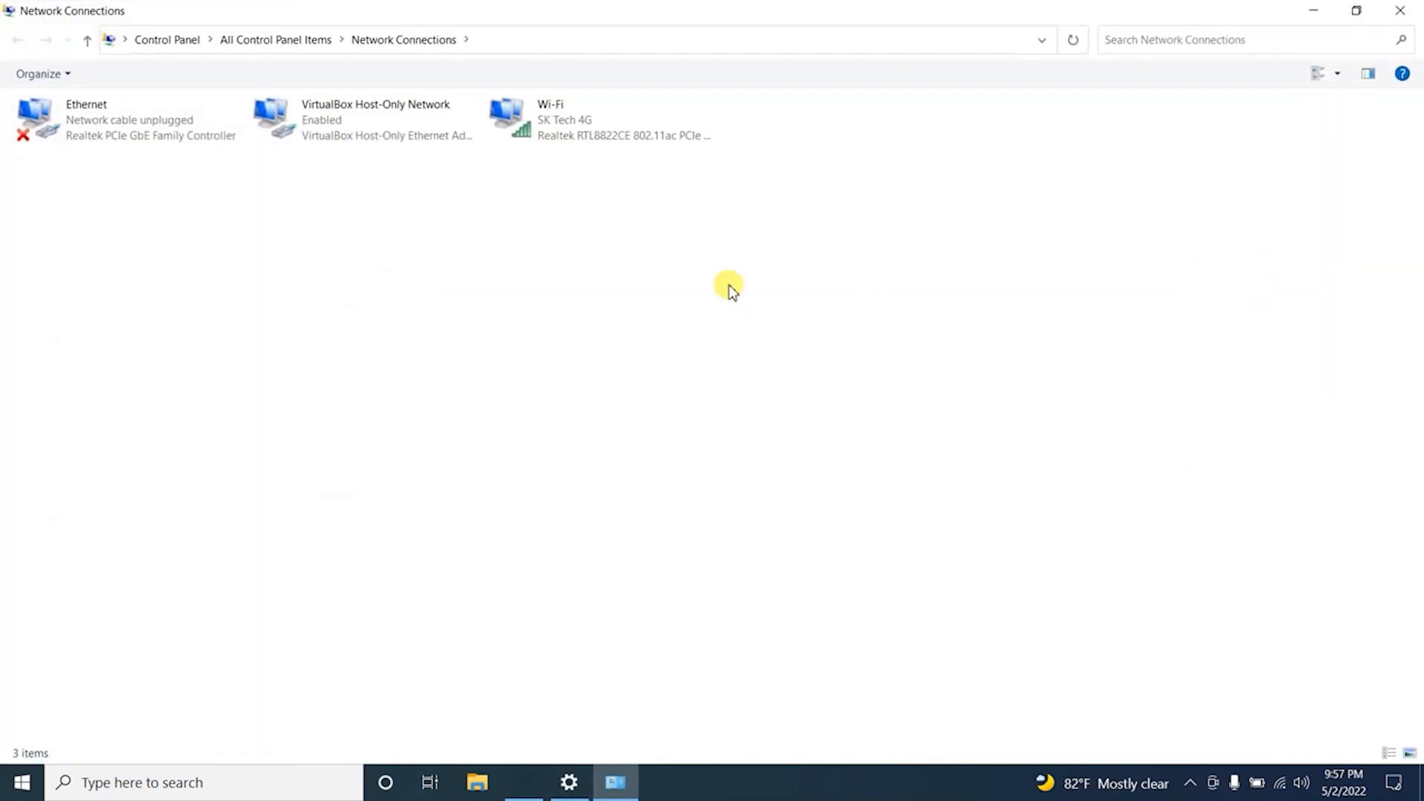
mouse_move(545, 187)
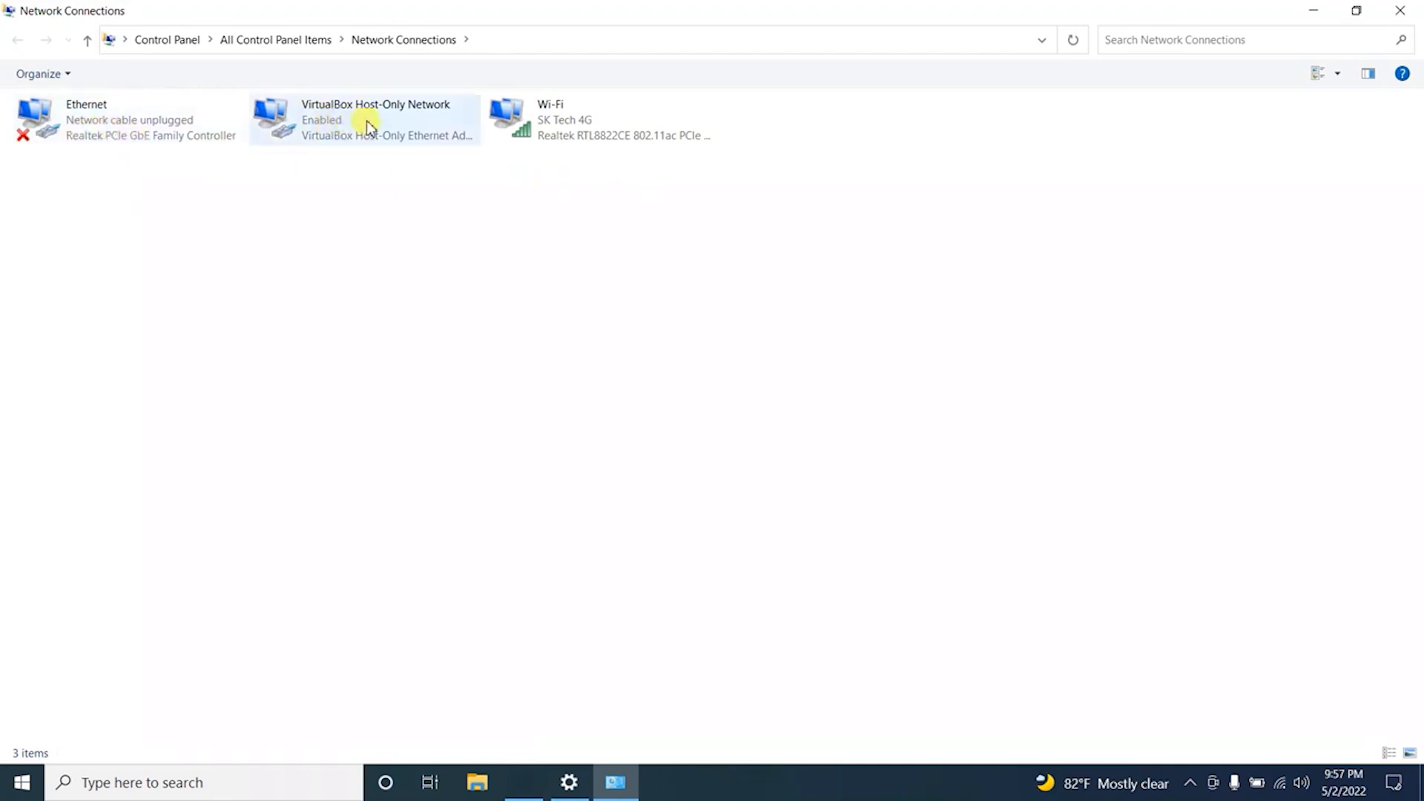
Open Status for the Wi-Fi adapter, showing SK Tech 4G at 72.2 Mbps.
left_click(111, 121)
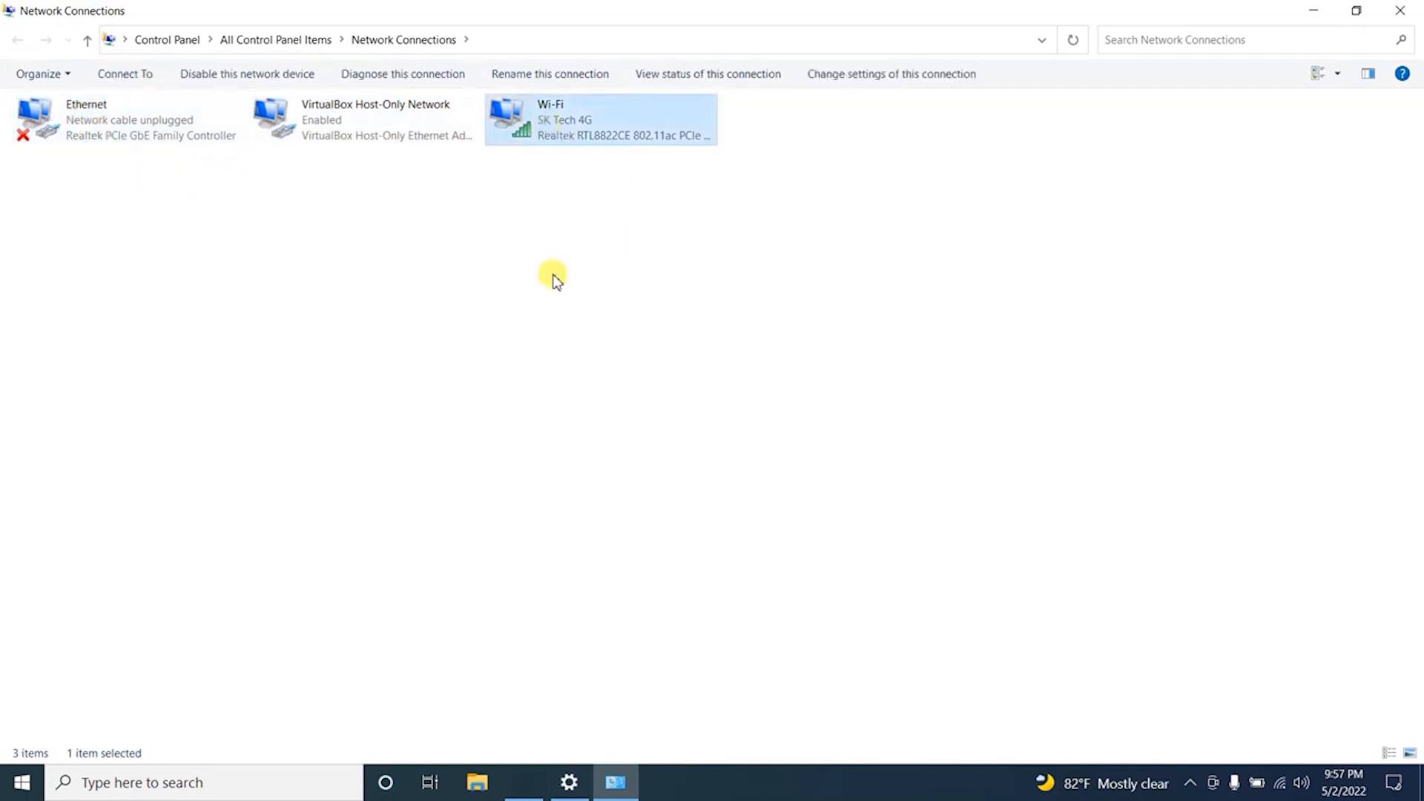
right_click(545, 120)
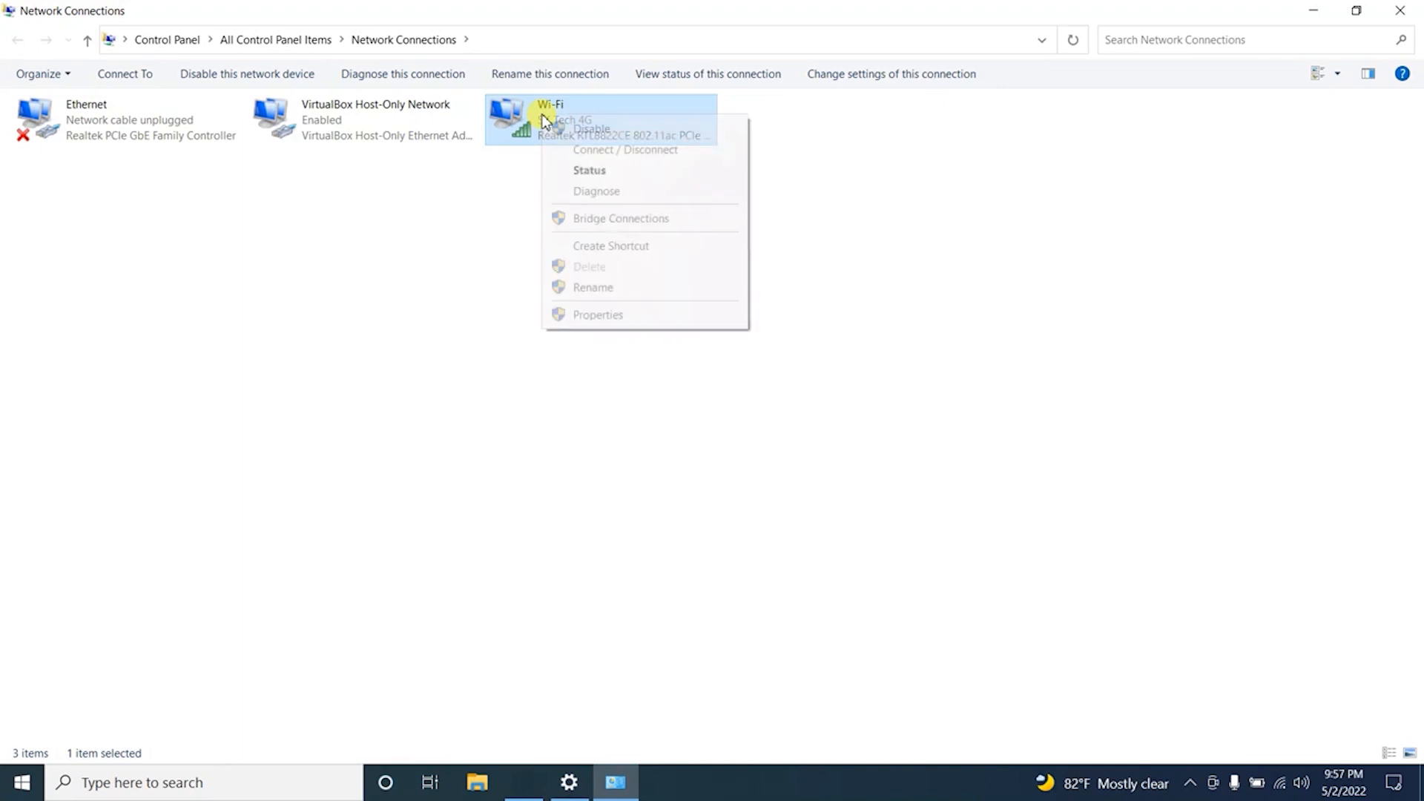
mouse_move(650, 176)
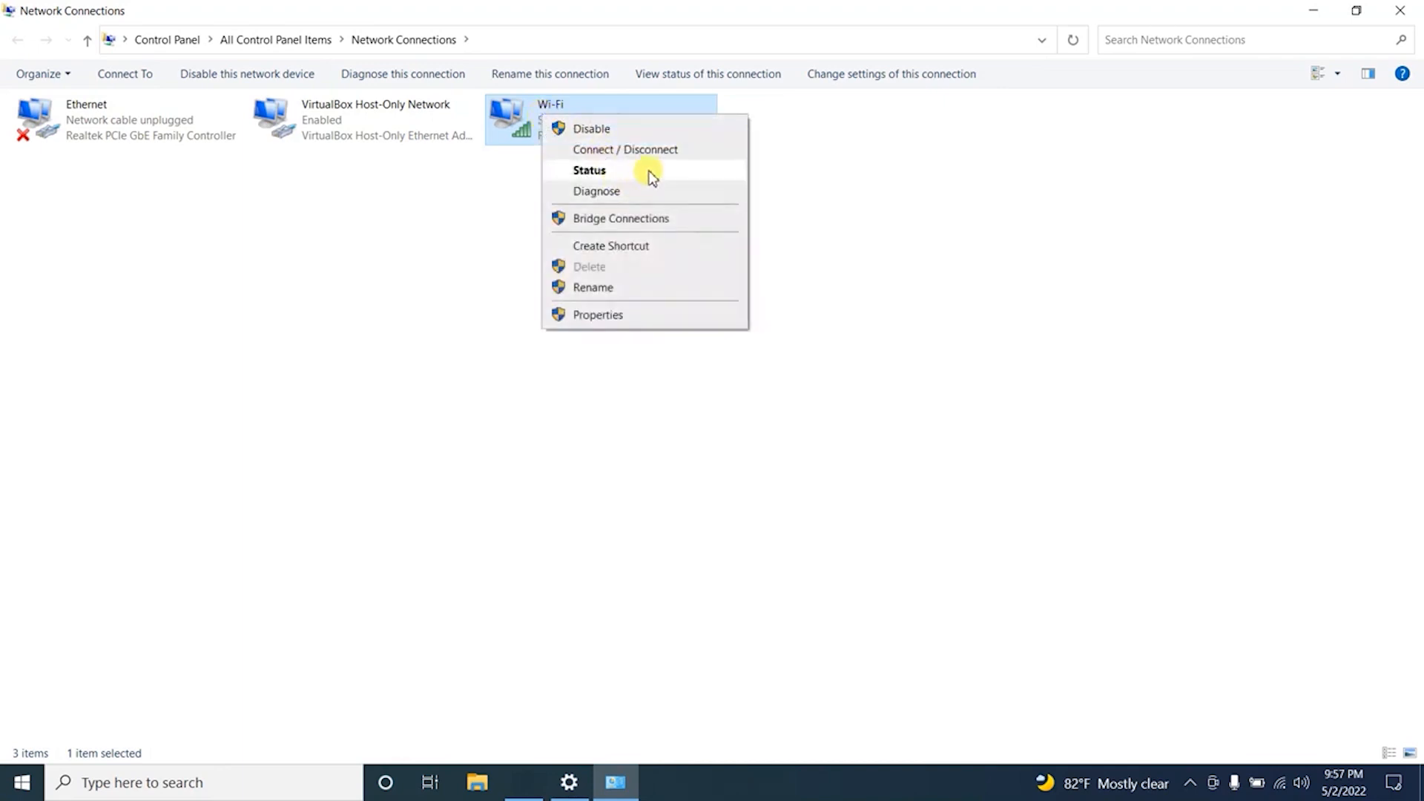
left_click(588, 170)
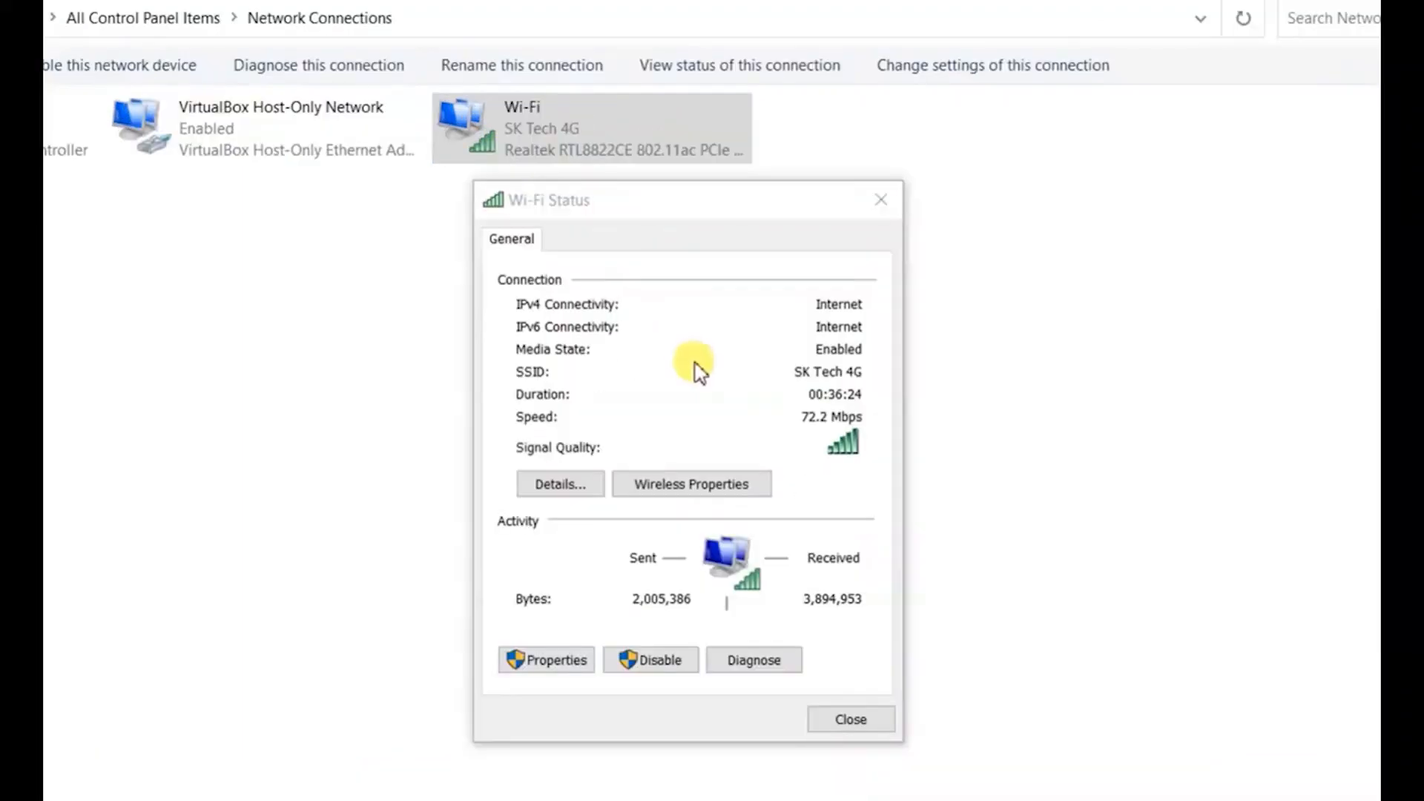
mouse_move(700, 402)
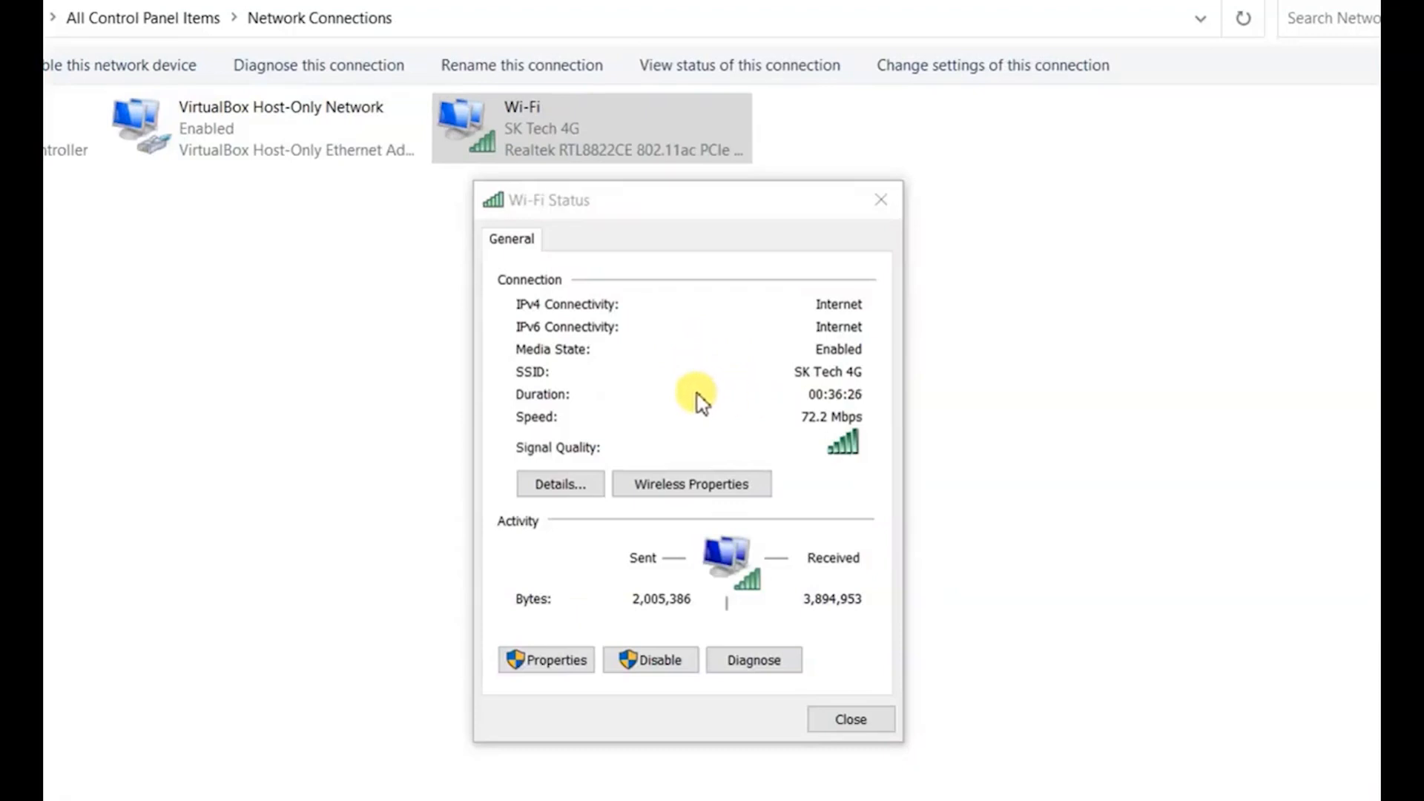
mouse_move(817, 399)
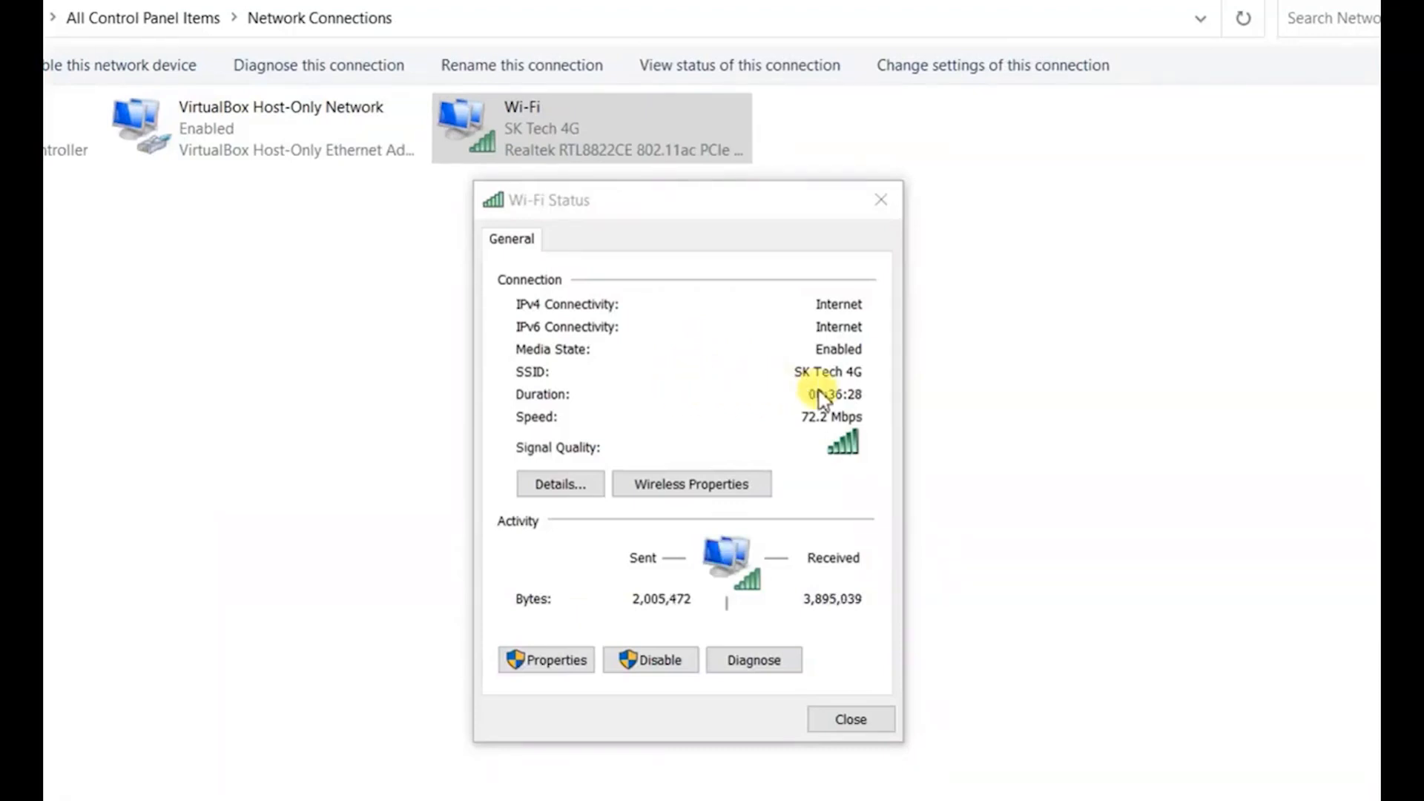
mouse_move(877, 394)
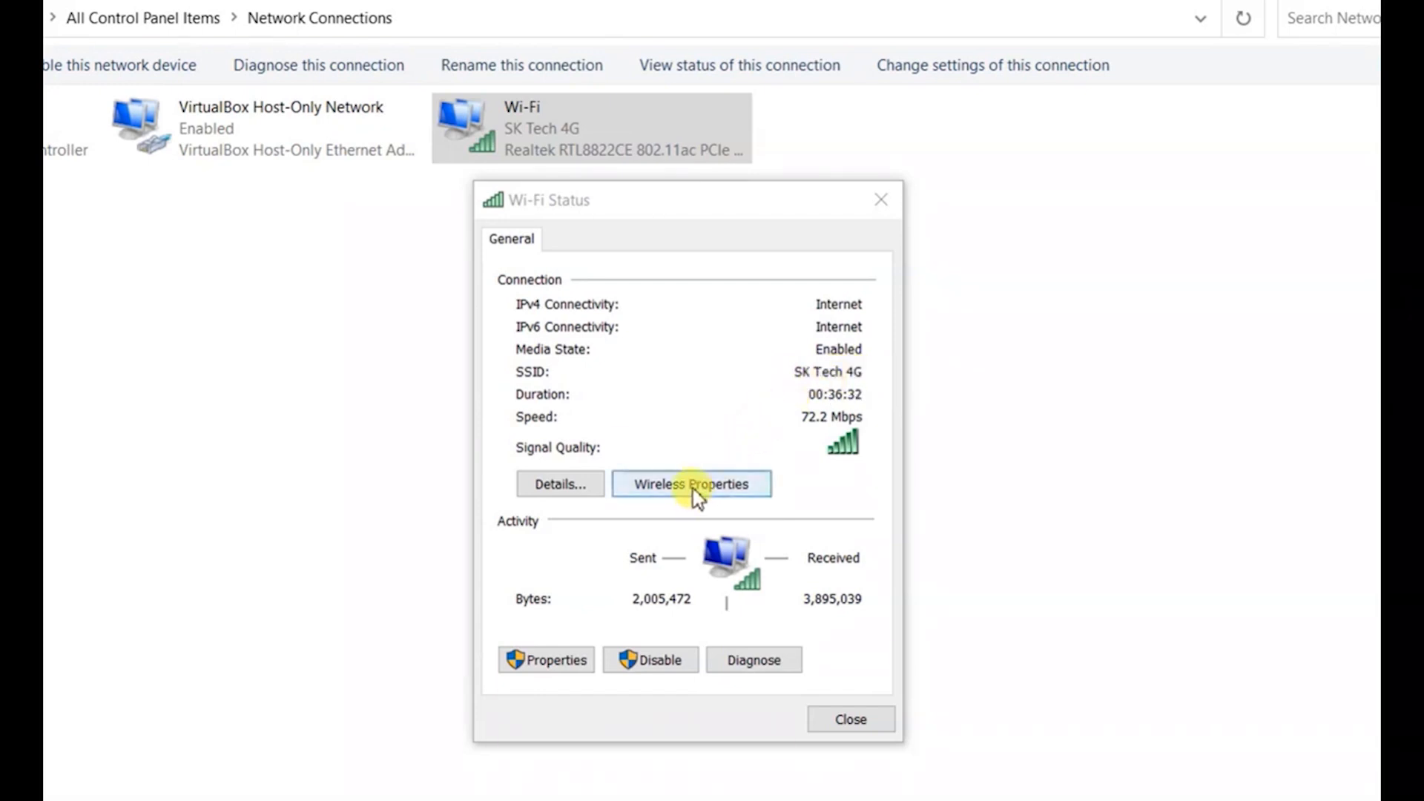
Open Wireless Properties for SK Tech 4G from the Wi-Fi Status dialog.
left_click(690, 483)
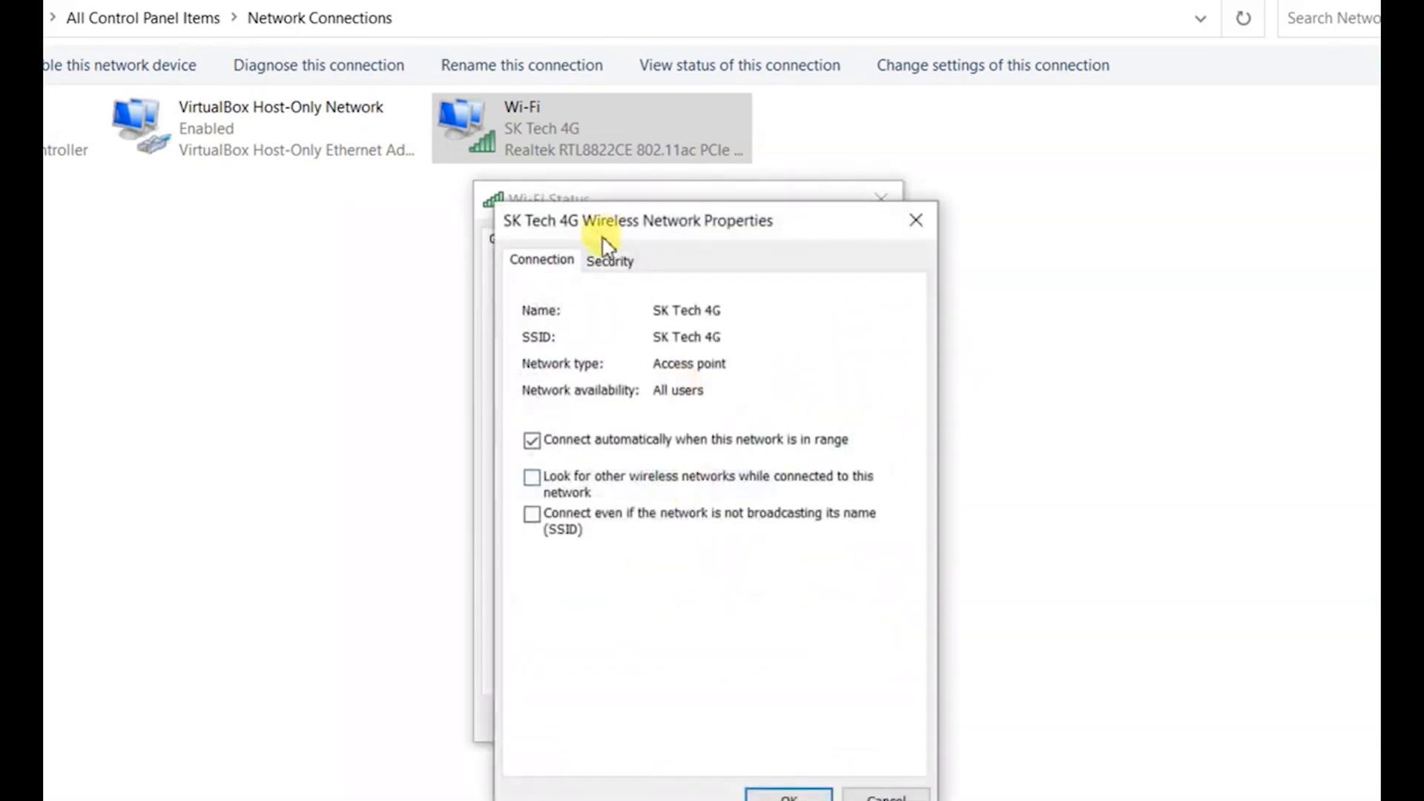
left_click(610, 261)
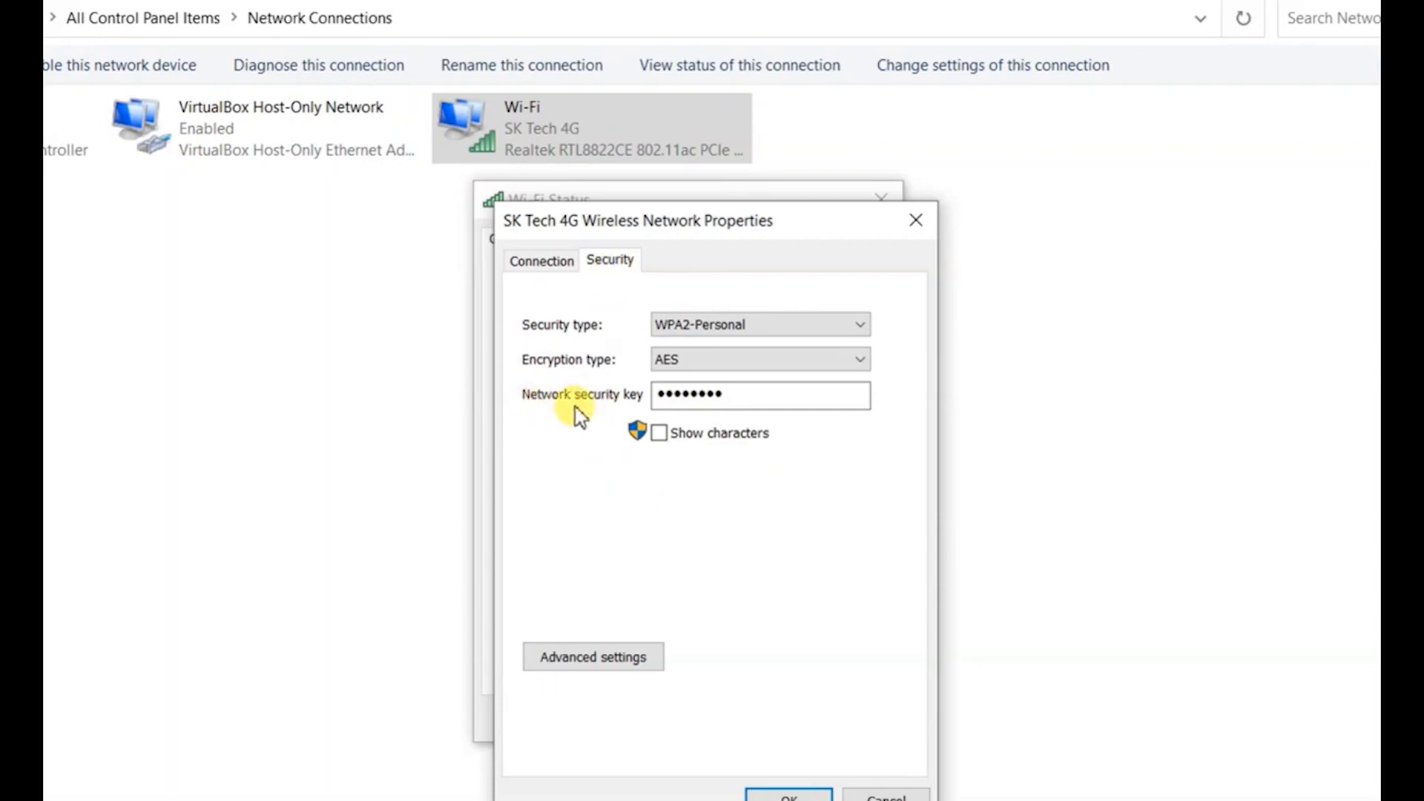
mouse_move(708, 472)
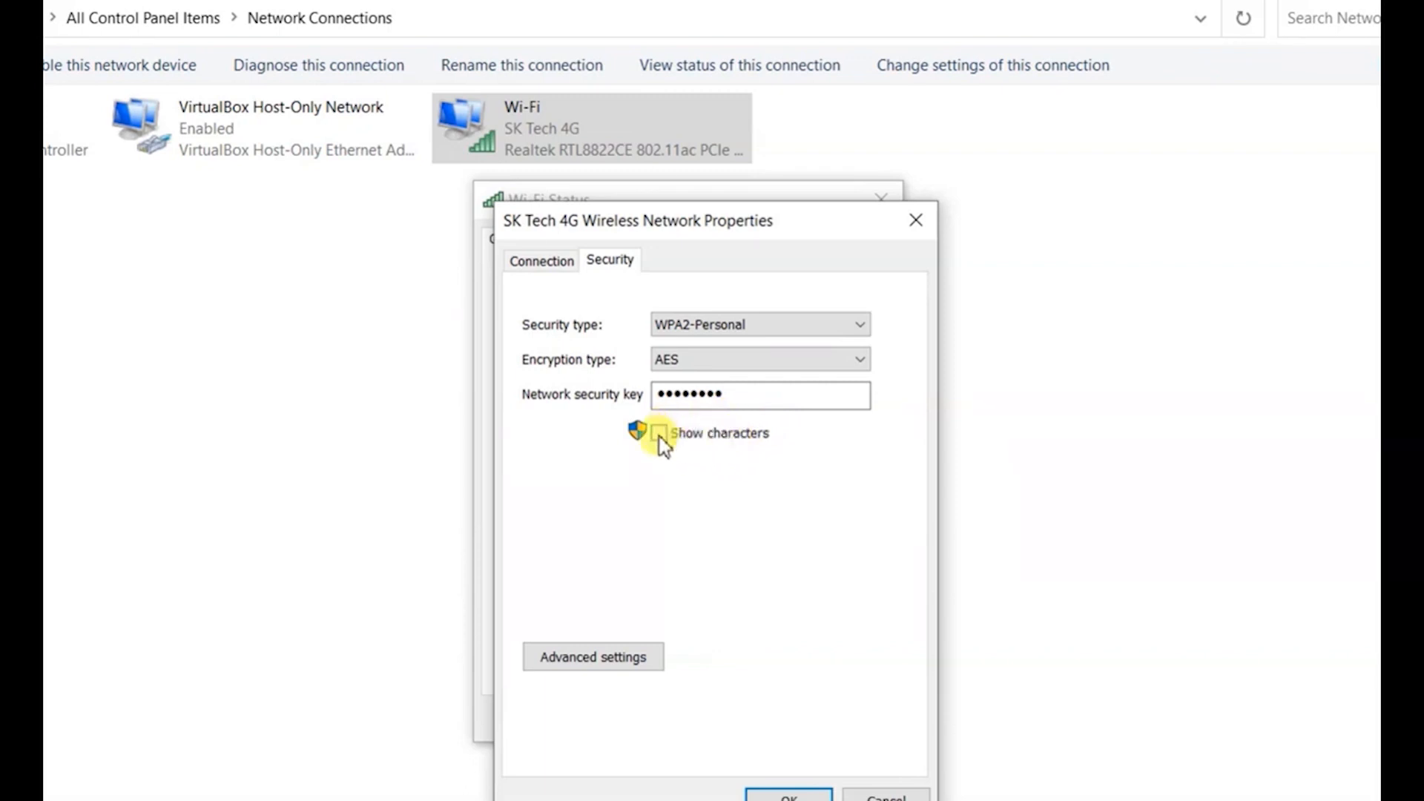
left_click(658, 433)
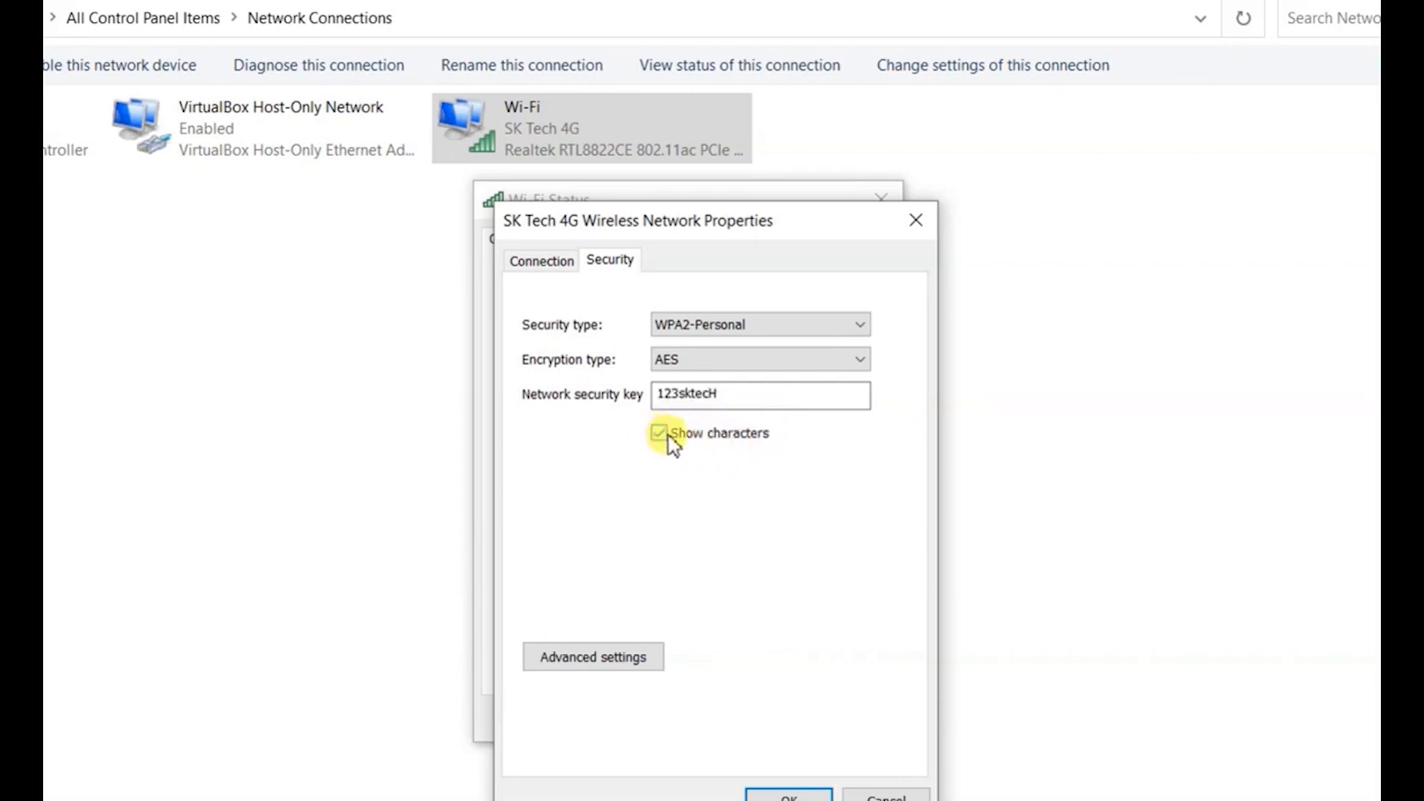